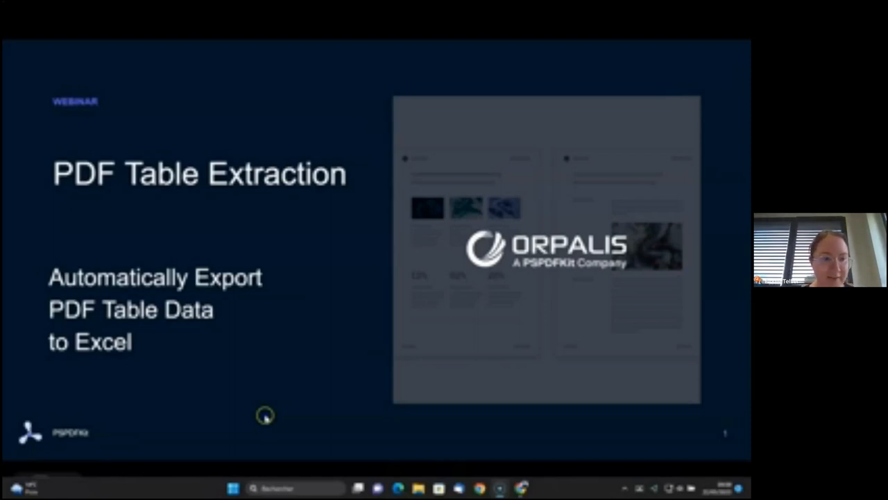
{"action": "mouse_move", "coordinate": [267, 418]}
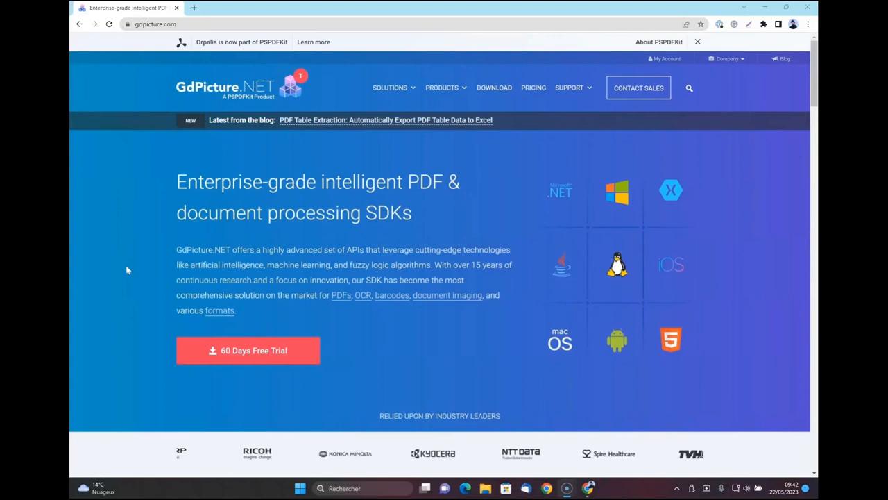
{"action": "mouse_move", "coordinate": [494, 87]}
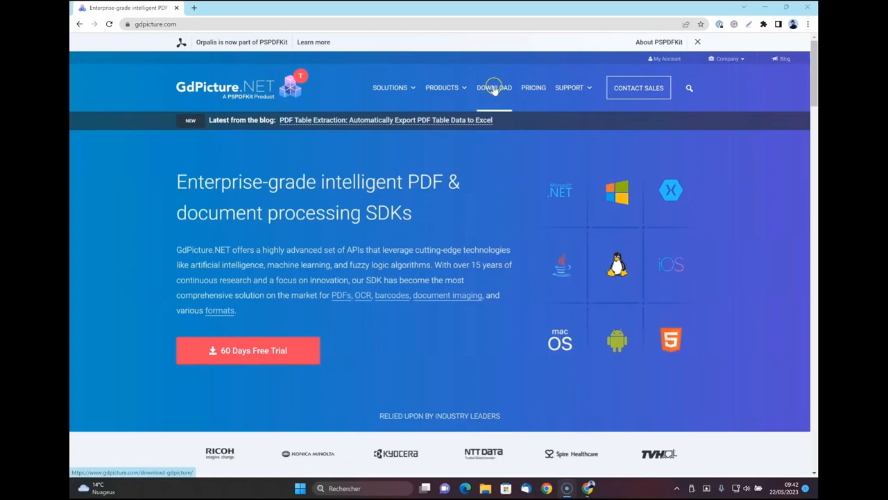
Step: Visit the GdPicture.NET download page, view the SDK version history, then go back
{"action": "left_click", "coordinate": [494, 88]}
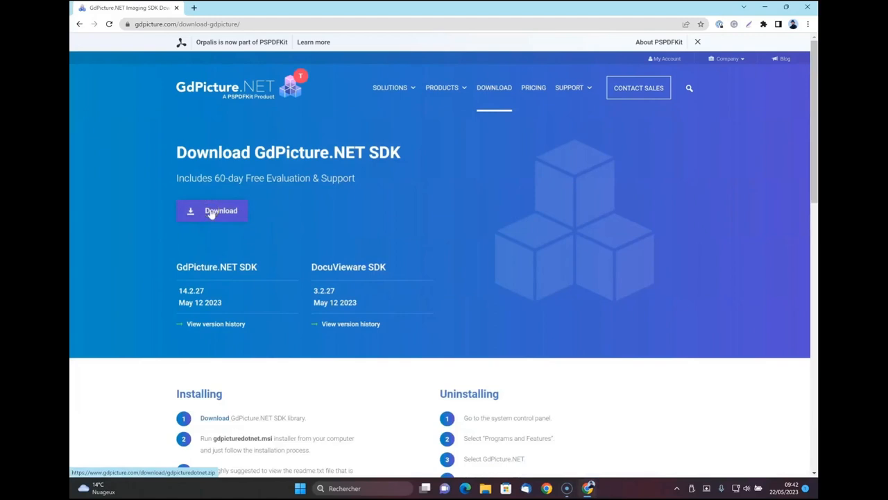
{"action": "mouse_move", "coordinate": [111, 253]}
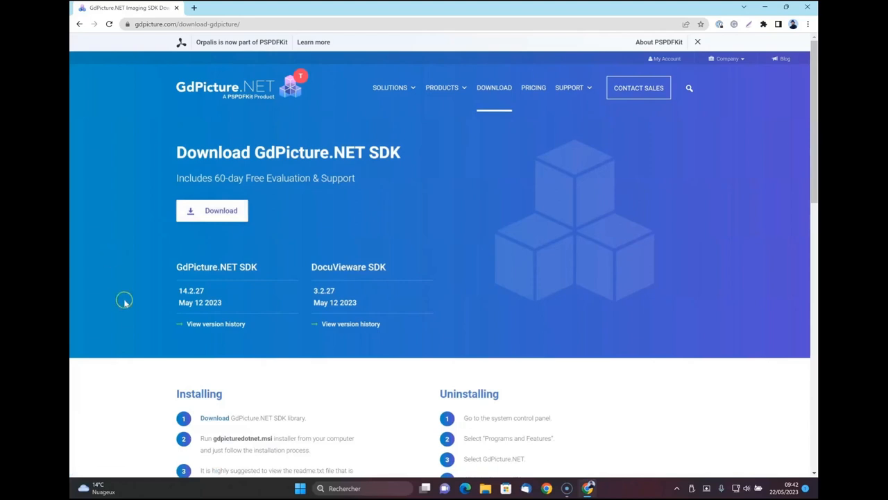
{"action": "left_click", "coordinate": [215, 323]}
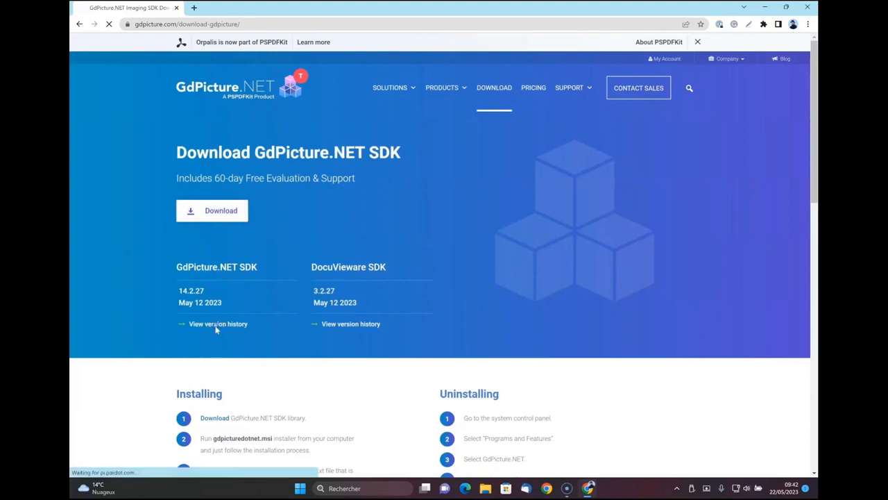
{"action": "left_click", "coordinate": [218, 324]}
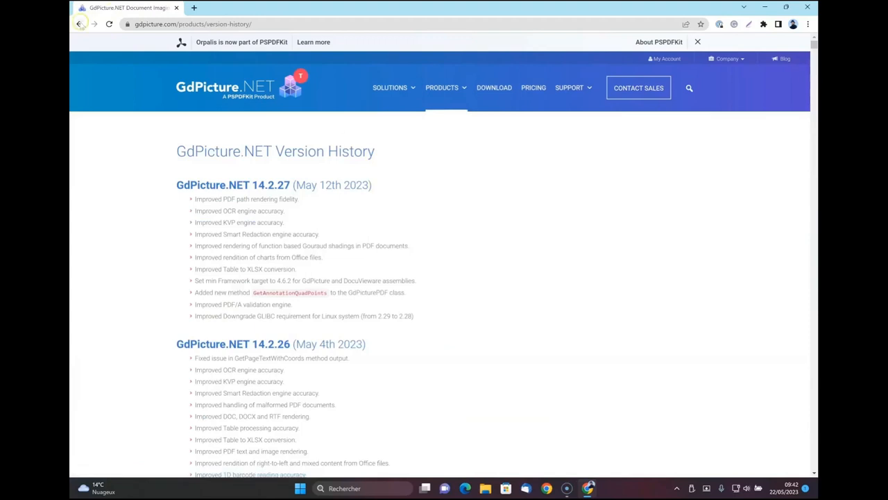
{"action": "left_click", "coordinate": [494, 87]}
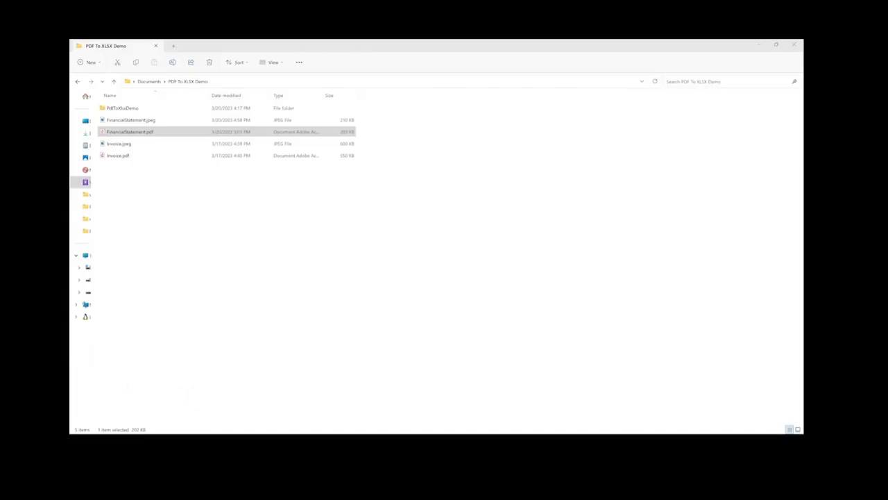
{"action": "mouse_move", "coordinate": [221, 284]}
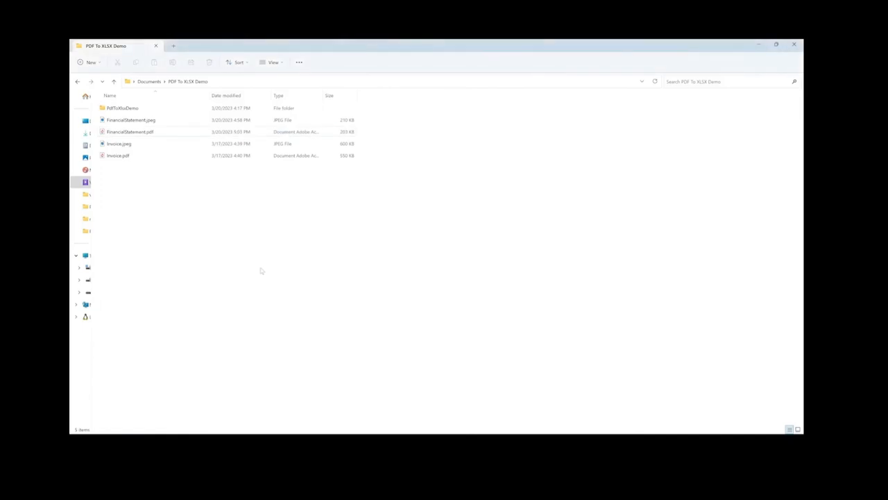
Step: Open FinancialStatement.pdf, then launch PdfToXlsxDemo.sln from the PdfToXlsxDemo folder
{"action": "left_click", "coordinate": [118, 144]}
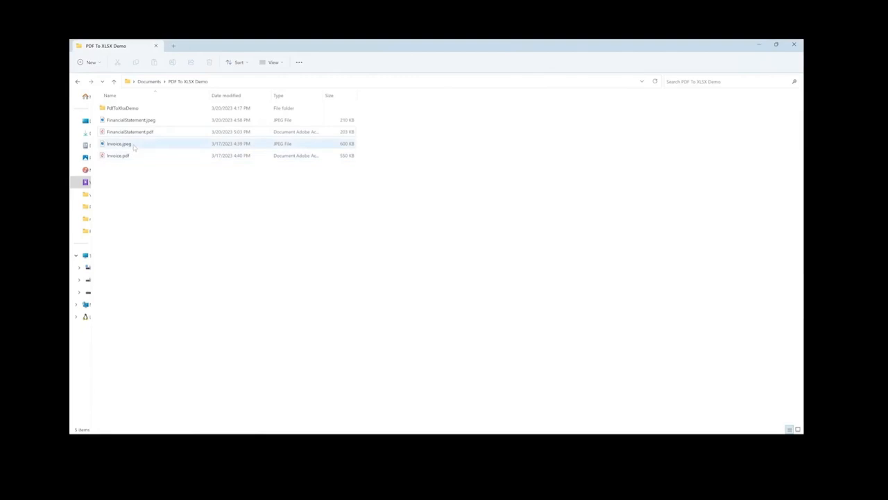
{"action": "left_click", "coordinate": [130, 132]}
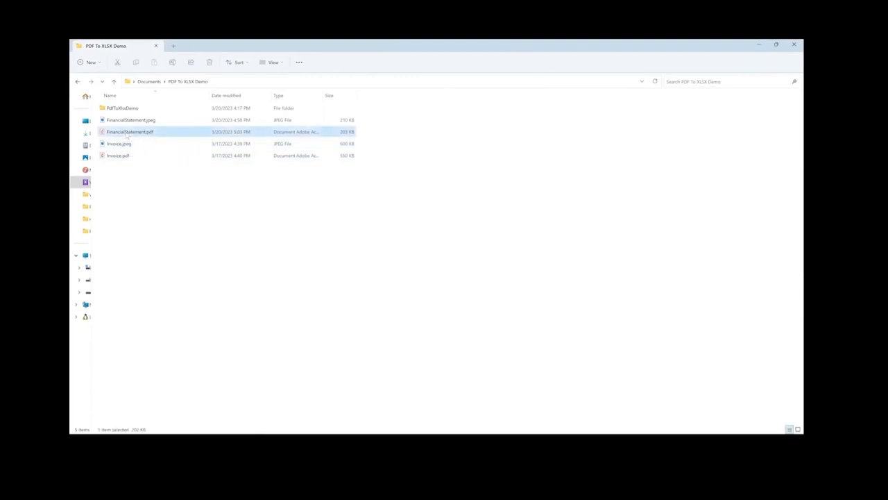
{"action": "double_click", "coordinate": [130, 132]}
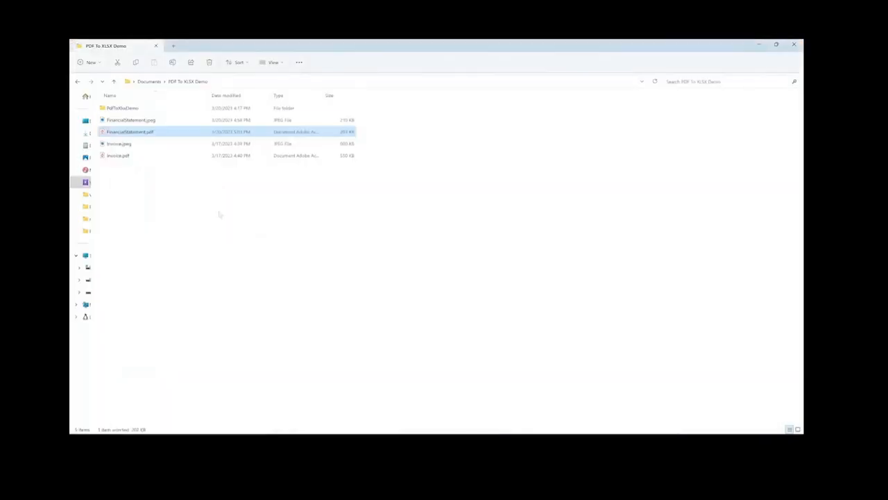
{"action": "double_click", "coordinate": [123, 107]}
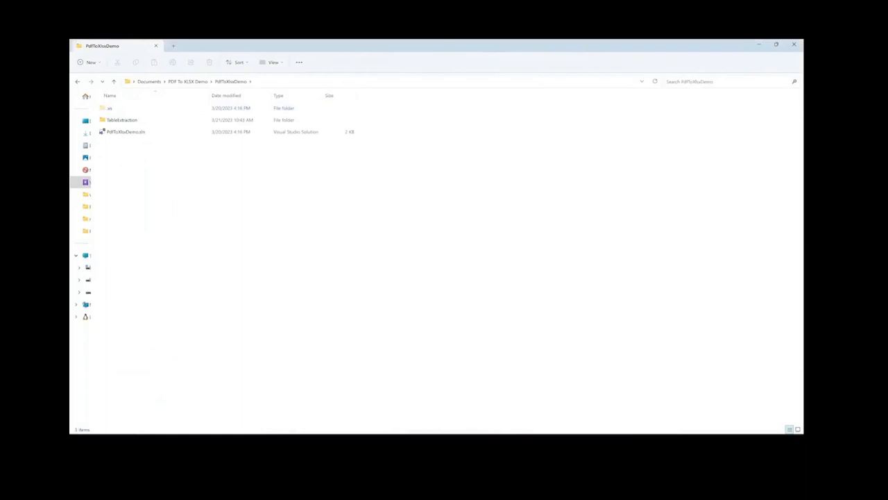
{"action": "double_click", "coordinate": [125, 131]}
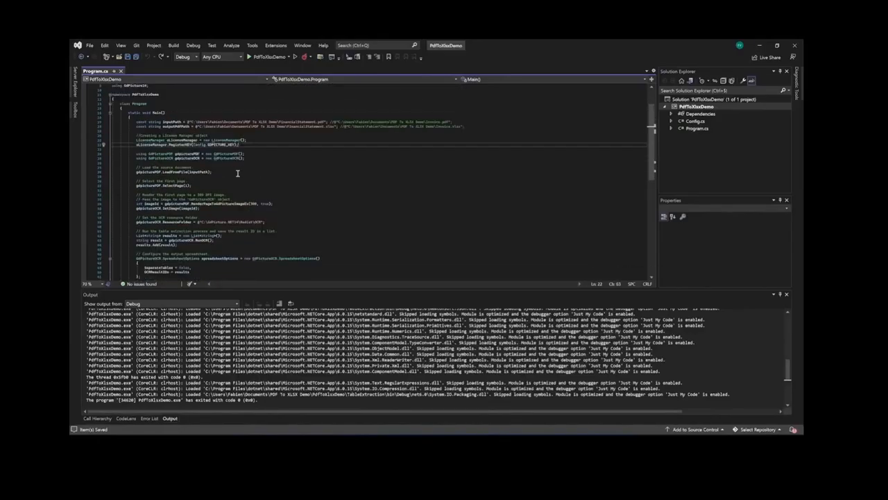
Step: Run PdfToXlsxDemo from Program.cs, dismiss the demo-version notice, and return to the demo folder
{"action": "scroll", "scroll_direction": "down", "scroll_amount": 3}
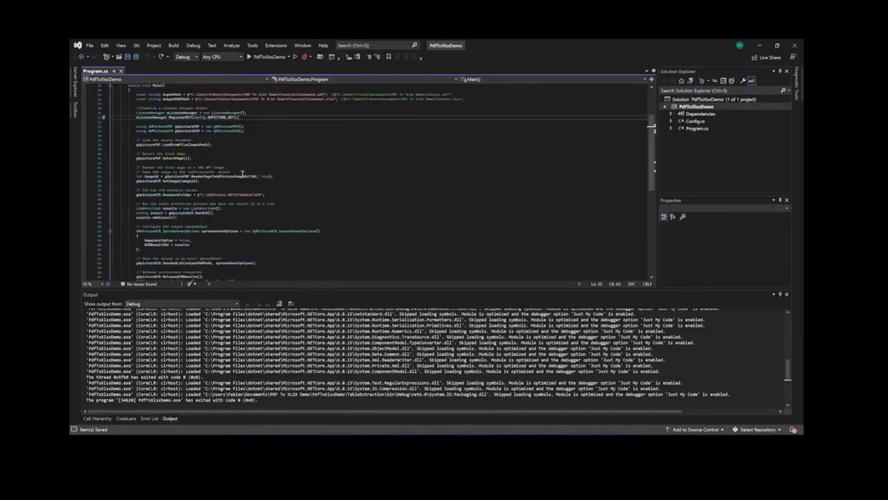
{"action": "scroll", "scroll_direction": "up", "scroll_amount": 3}
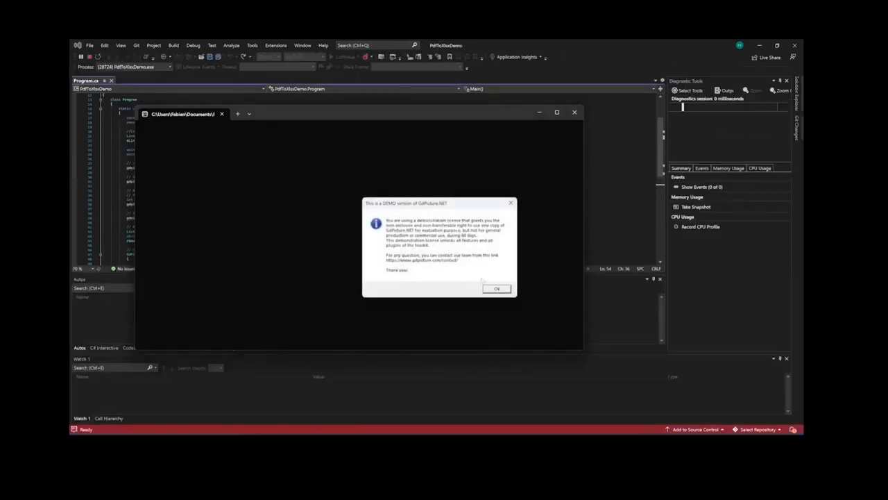
{"action": "left_click", "coordinate": [497, 288]}
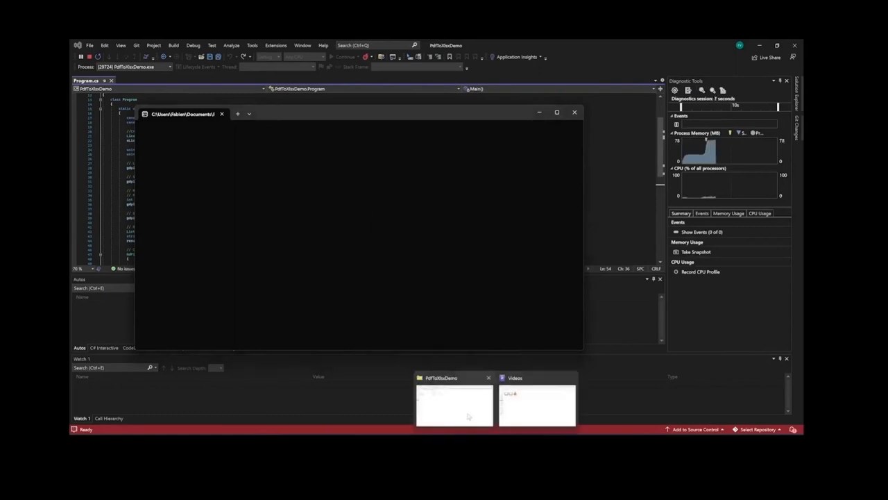
{"action": "left_click", "coordinate": [454, 404]}
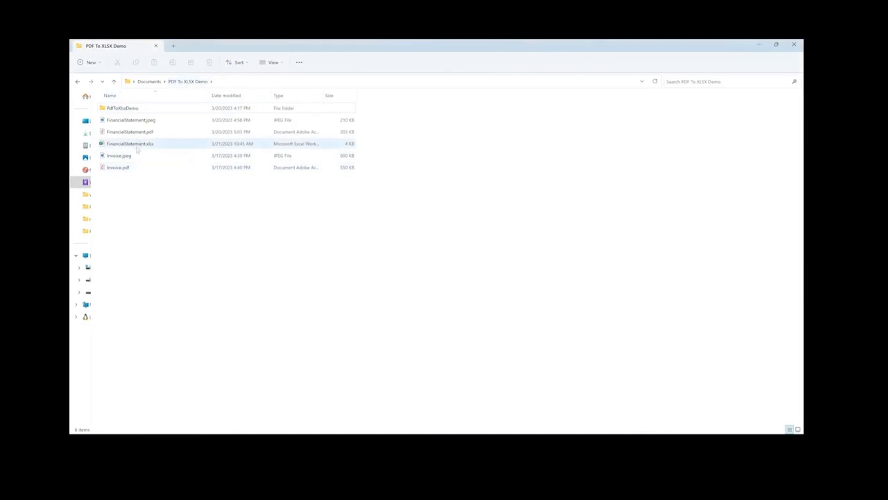
Step: Open FinancialStatement.xlsx to review the extracted balance sheet, then close the workbook
{"action": "double_click", "coordinate": [130, 143]}
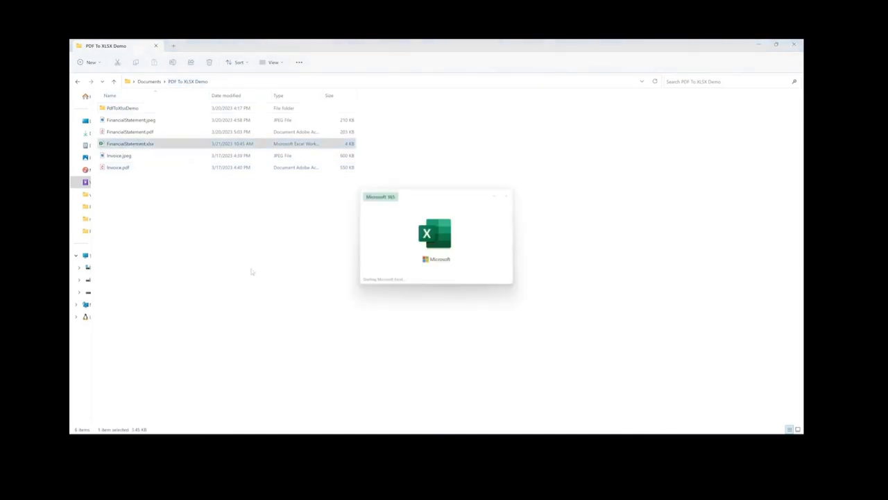
{"action": "double_click", "coordinate": [130, 143]}
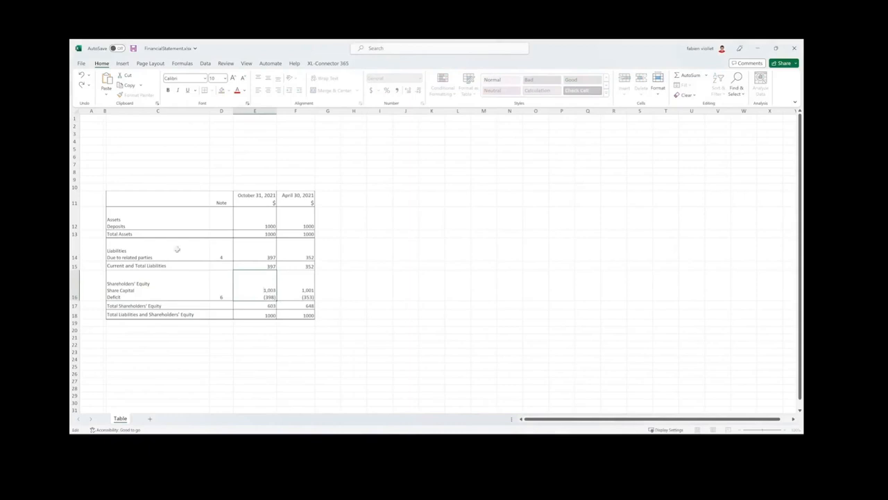
{"action": "mouse_move", "coordinate": [795, 48]}
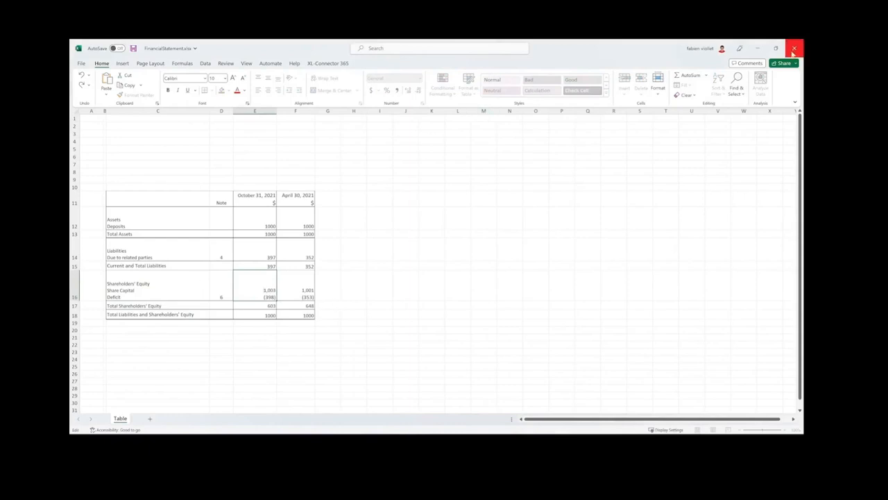
{"action": "left_click", "coordinate": [794, 48]}
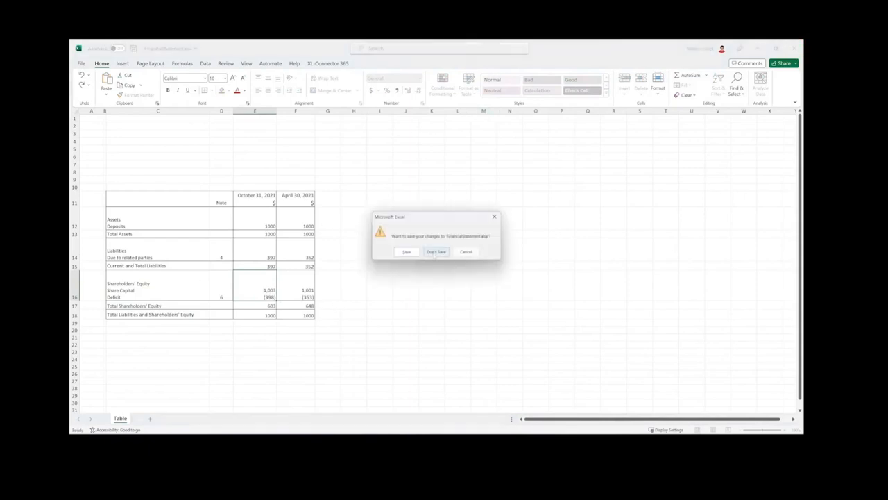
Step: Close the workbook without saving, open Invoice.pdf, and dismiss the GdPicture.NET demo notice
{"action": "left_click", "coordinate": [436, 251]}
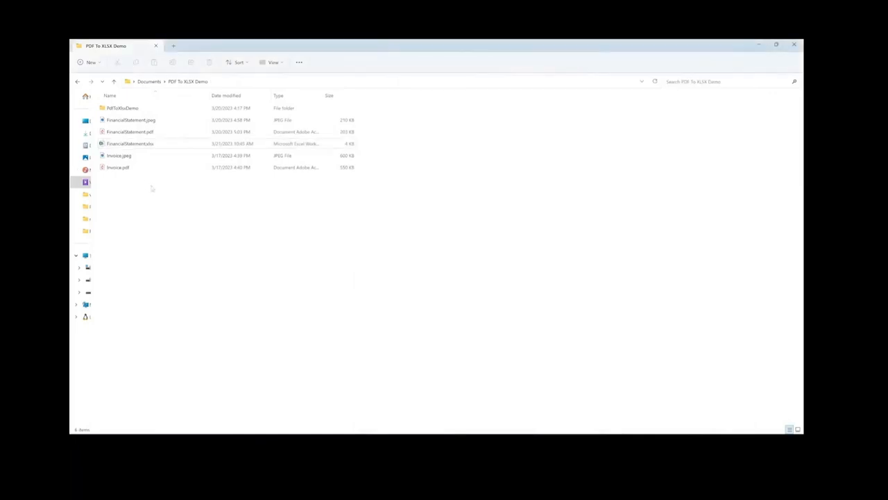
{"action": "left_click", "coordinate": [118, 167]}
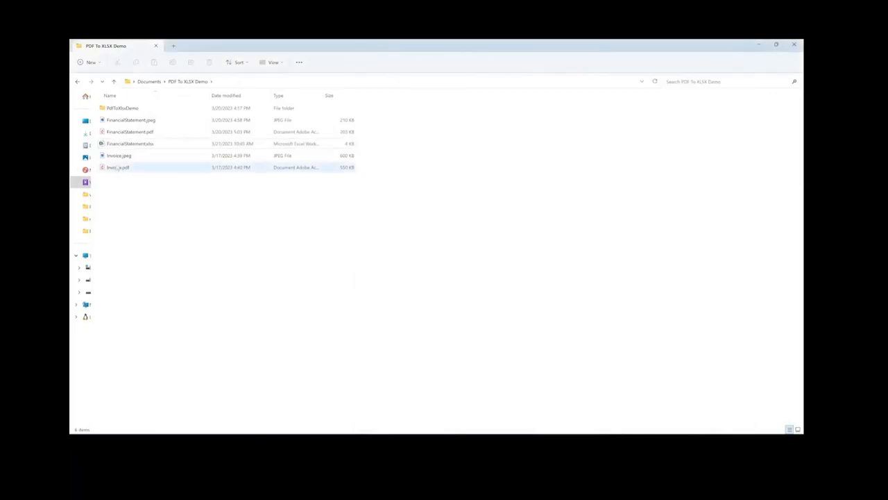
{"action": "double_click", "coordinate": [118, 167]}
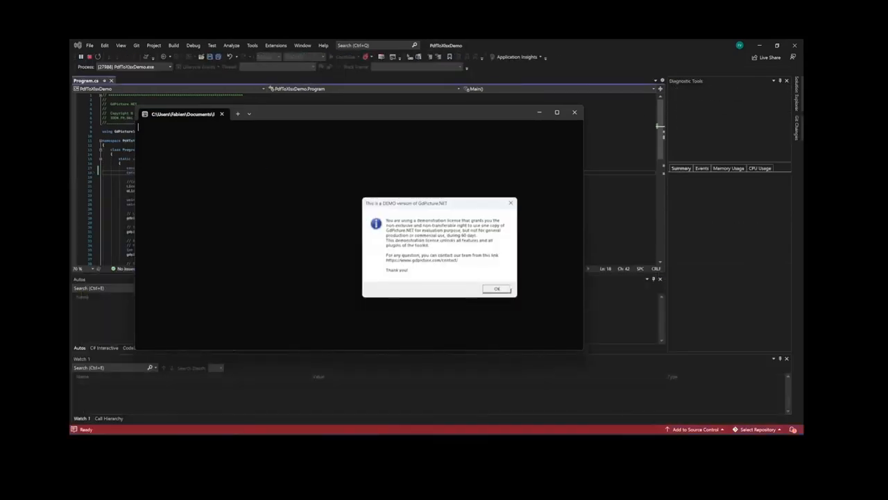
{"action": "left_click", "coordinate": [497, 288]}
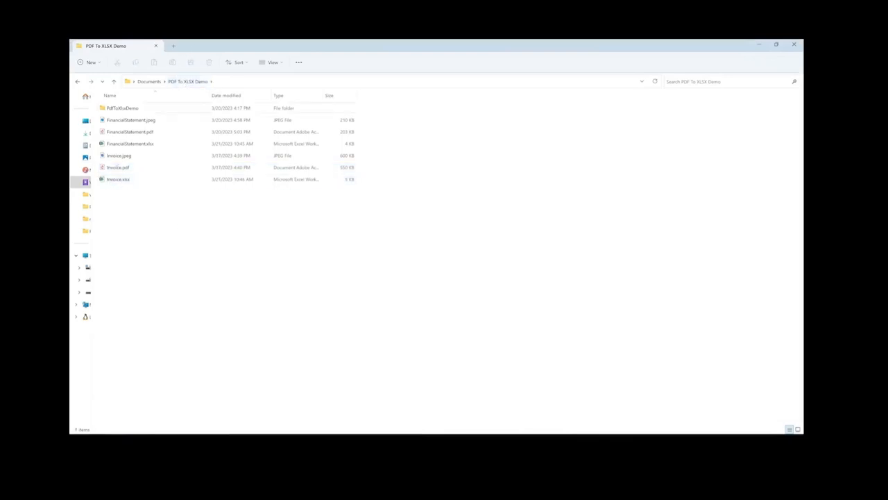
Step: Open Invoice.xlsx, inspect the extracted invoice cells, and view the sheet in Page Layout
{"action": "left_click", "coordinate": [118, 179]}
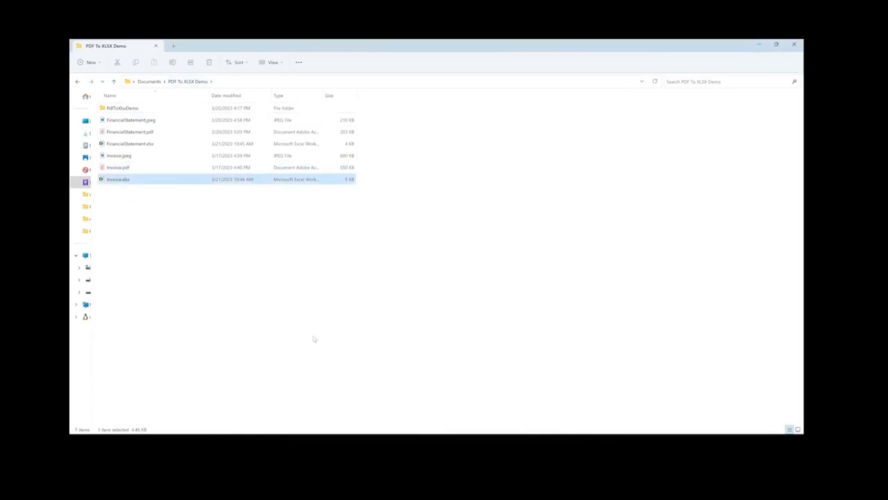
{"action": "double_click", "coordinate": [117, 179]}
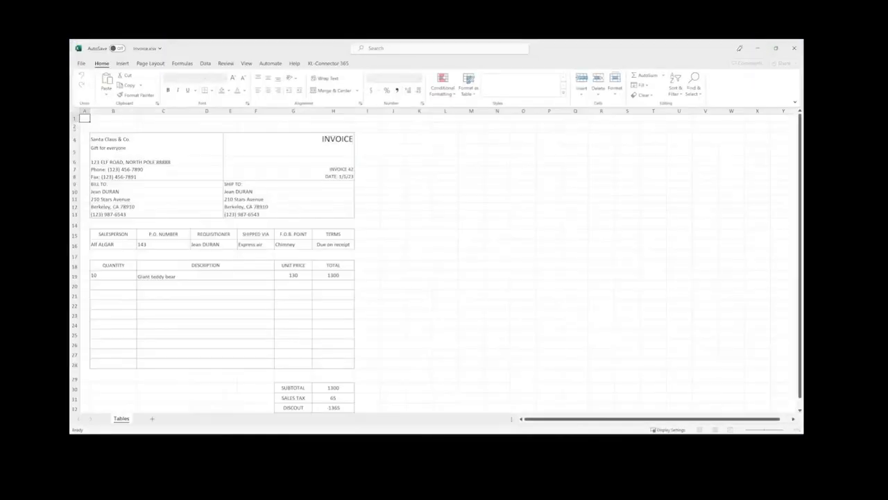
{"action": "scroll", "scroll_direction": "down", "scroll_amount": 3}
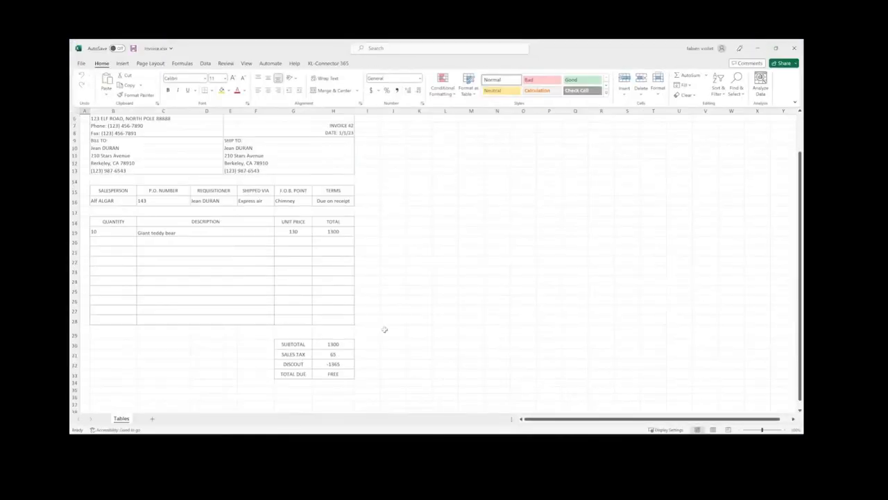
{"action": "scroll", "scroll_direction": "up", "scroll_amount": 3}
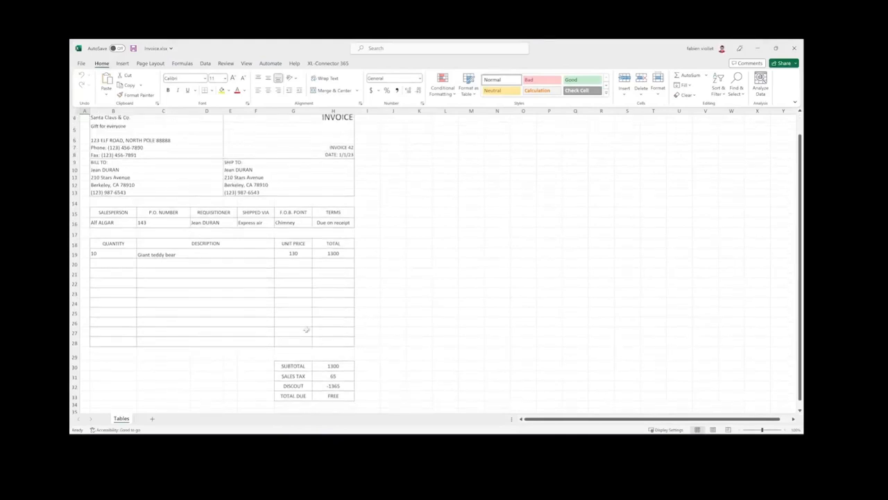
{"action": "mouse_move", "coordinate": [257, 278]}
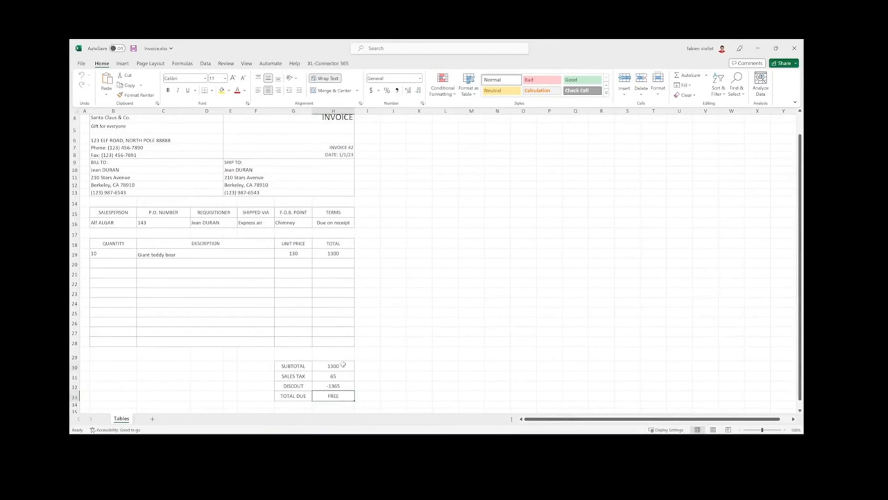
{"action": "left_click", "coordinate": [334, 366]}
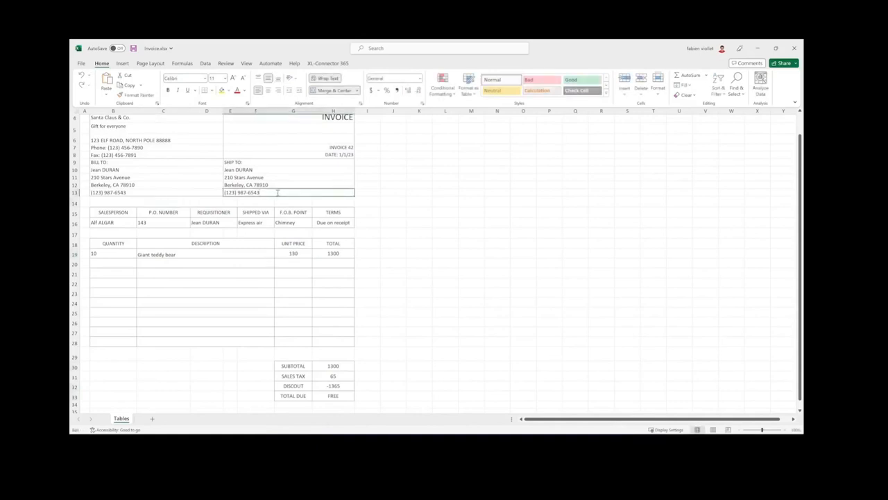
{"action": "left_click", "coordinate": [419, 223]}
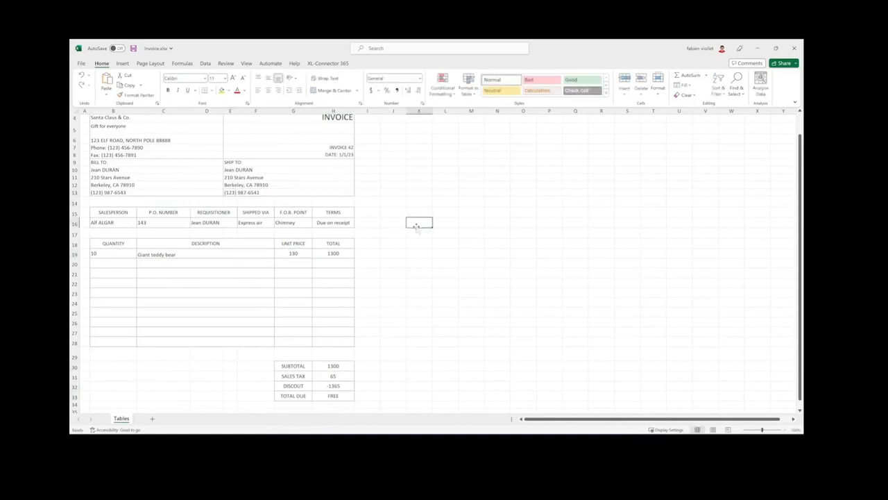
{"action": "scroll", "scroll_direction": "up", "scroll_amount": 3}
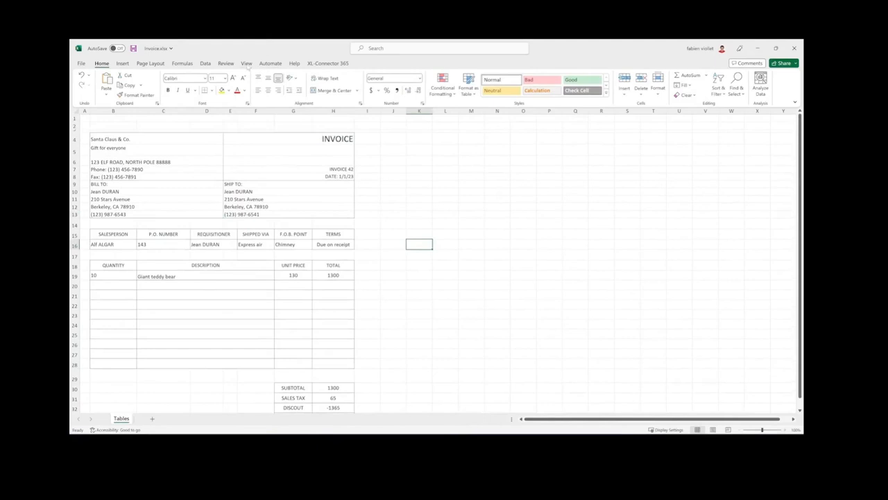
{"action": "left_click", "coordinate": [246, 63]}
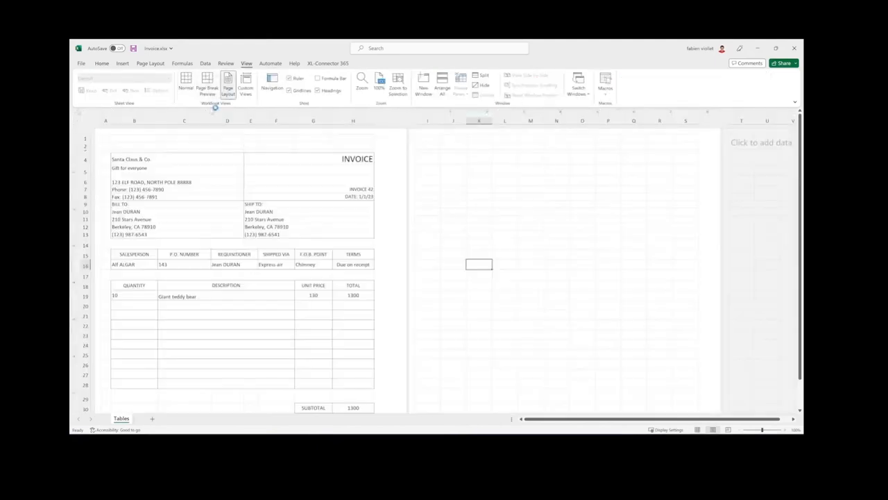
{"action": "scroll", "scroll_direction": "down", "scroll_amount": 3}
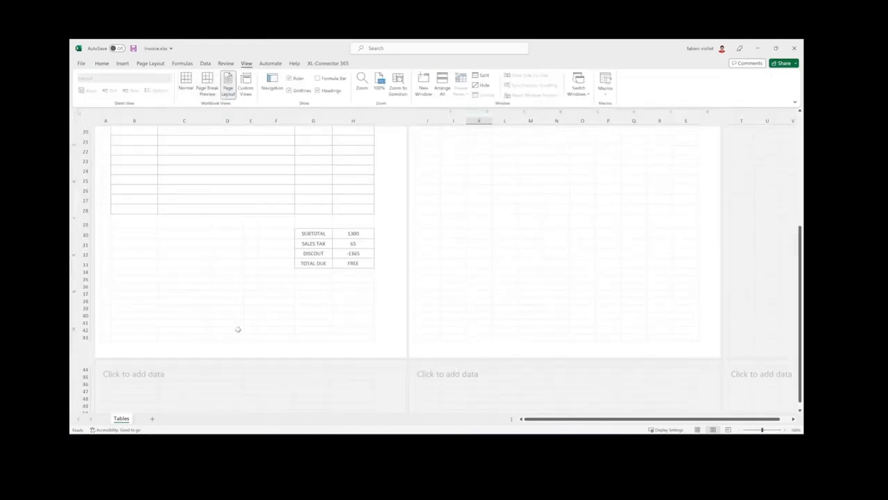
Step: Scroll the invoice sheet back to the top and switch to the pspdfkit.com browser window
{"action": "scroll", "scroll_direction": "up", "scroll_amount": 3}
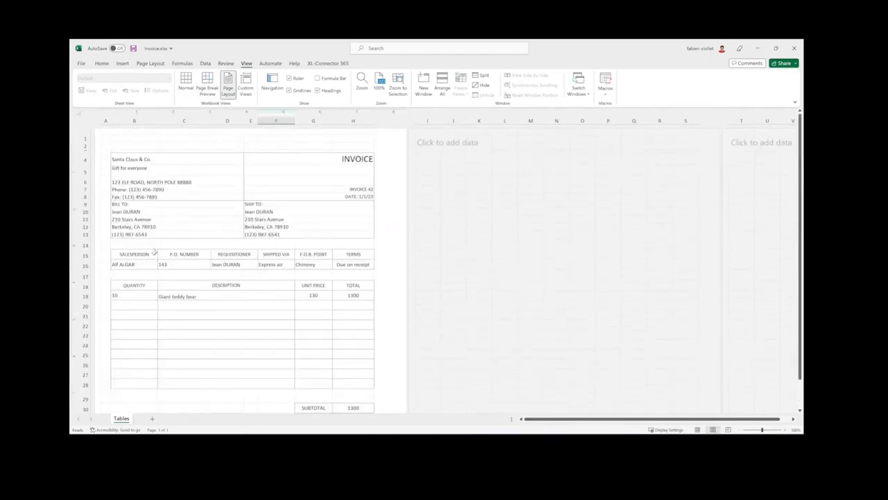
{"action": "left_click", "coordinate": [276, 243]}
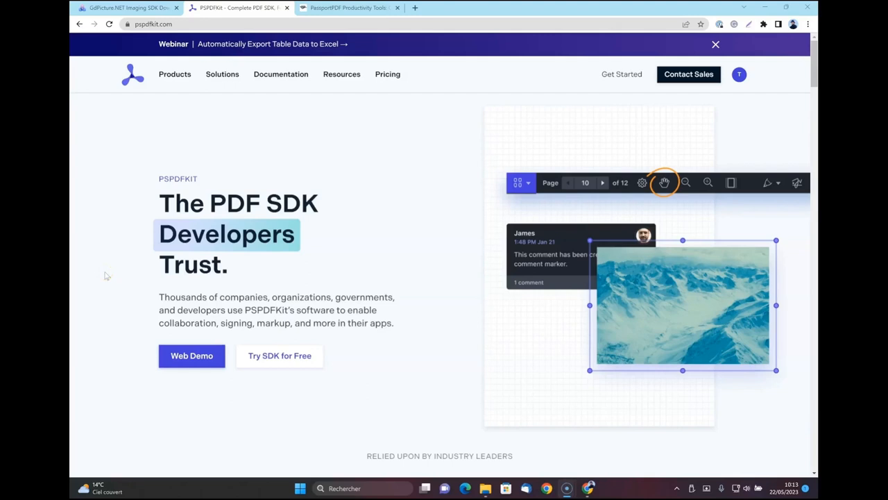
Step: Launch the PSPDFKit web demo from Documentation and open its Data Extraction example
{"action": "left_click", "coordinate": [280, 75]}
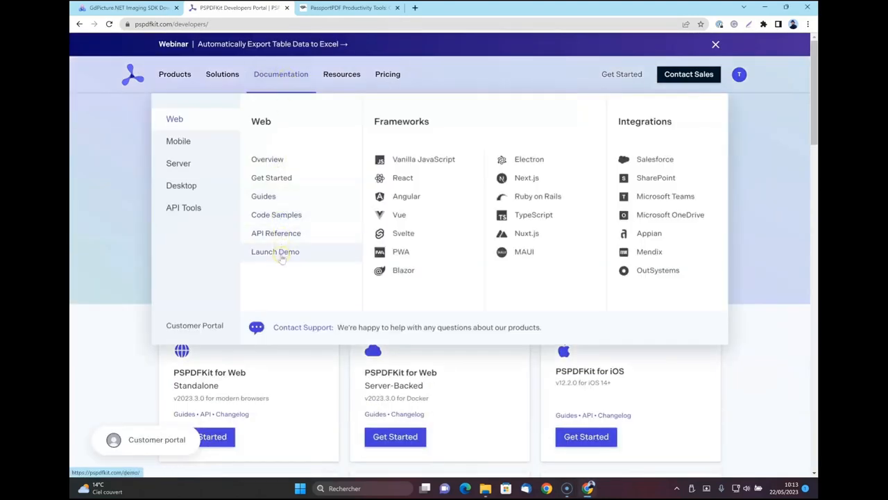
{"action": "left_click", "coordinate": [275, 251]}
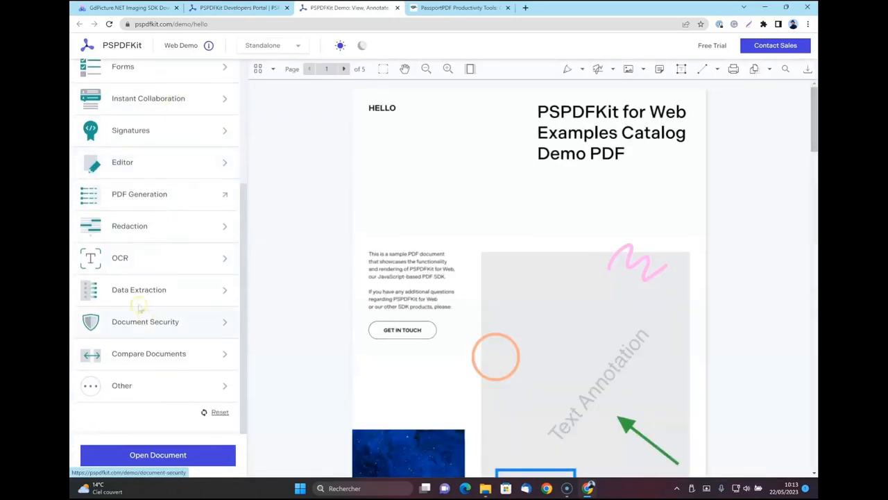
{"action": "left_click", "coordinate": [139, 290]}
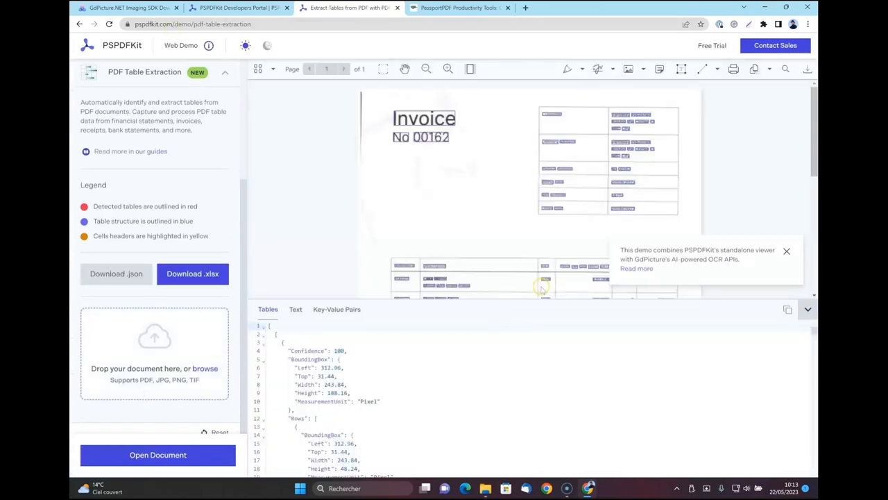
{"action": "mouse_move", "coordinate": [687, 253]}
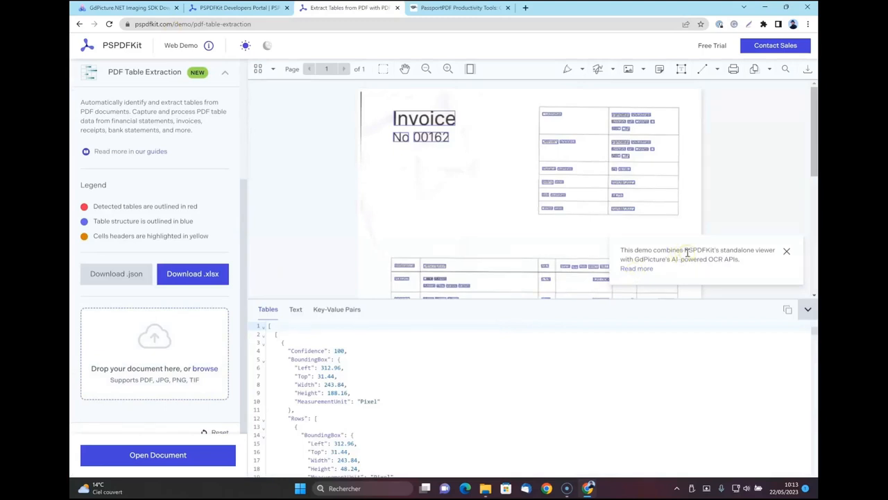
{"action": "mouse_move", "coordinate": [729, 268]}
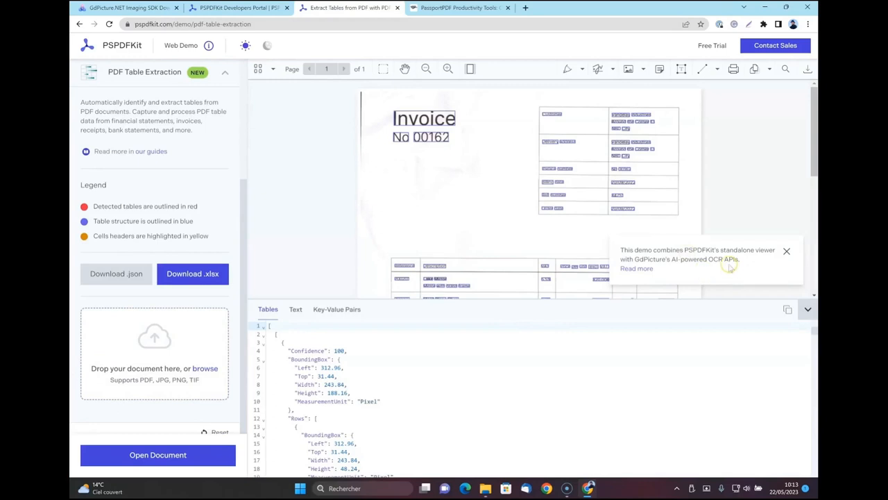
{"action": "mouse_move", "coordinate": [729, 267]}
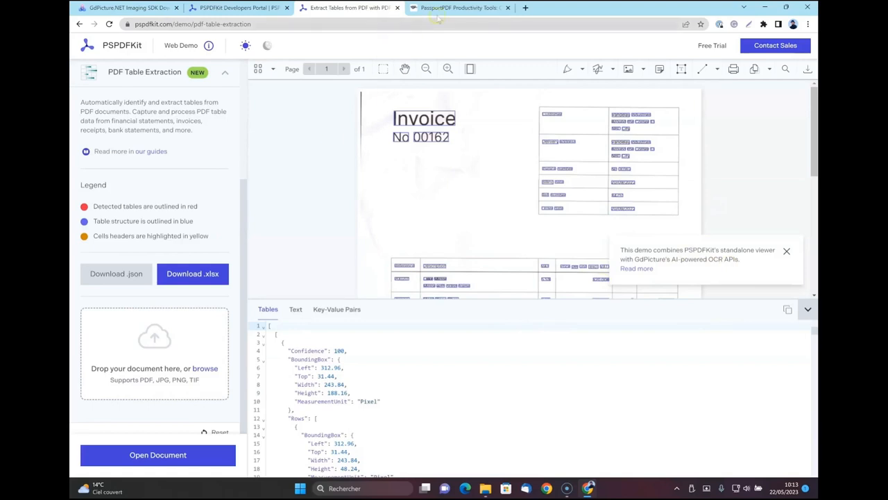
Step: Glance at the PassportPDF tab, then show the invoice's extracted text in the Text view
{"action": "left_click", "coordinate": [458, 8]}
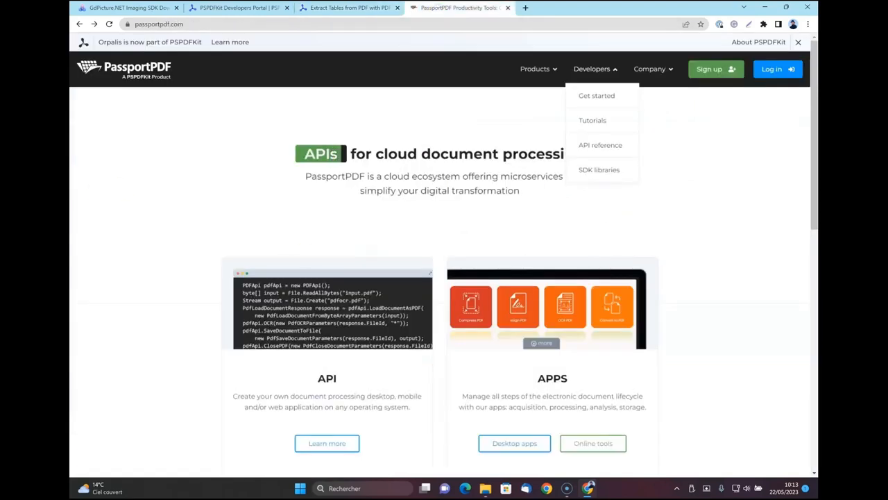
{"action": "mouse_move", "coordinate": [604, 116]}
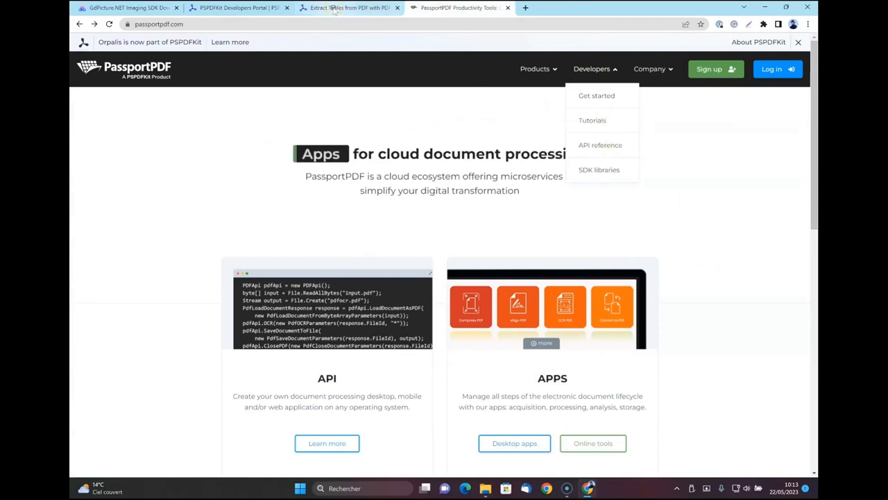
{"action": "left_click", "coordinate": [349, 8]}
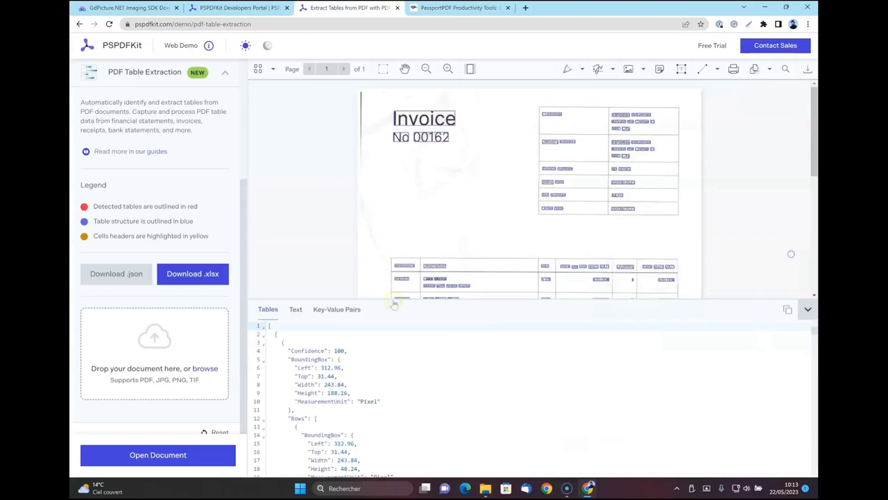
{"action": "left_click", "coordinate": [295, 309]}
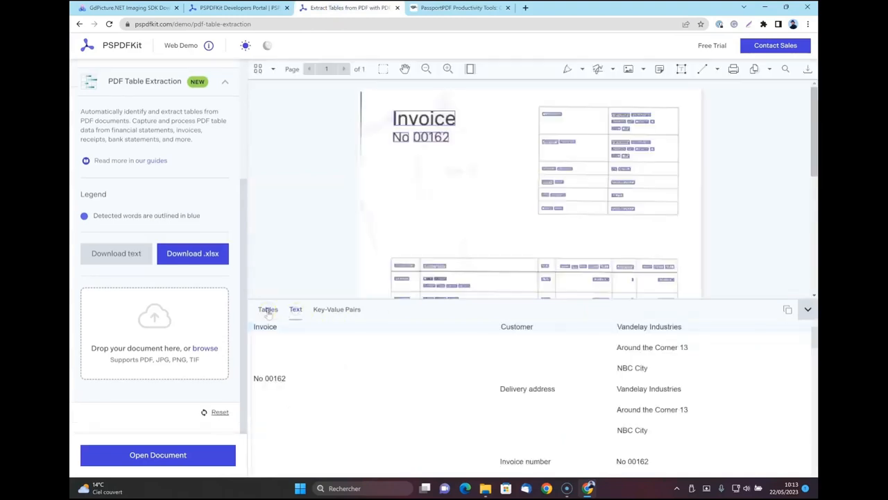
{"action": "left_click", "coordinate": [267, 309]}
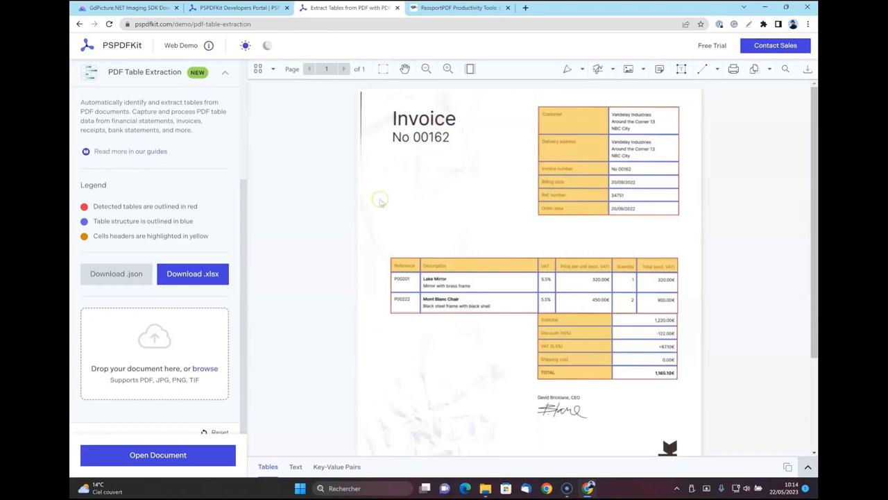
{"action": "mouse_move", "coordinate": [510, 174]}
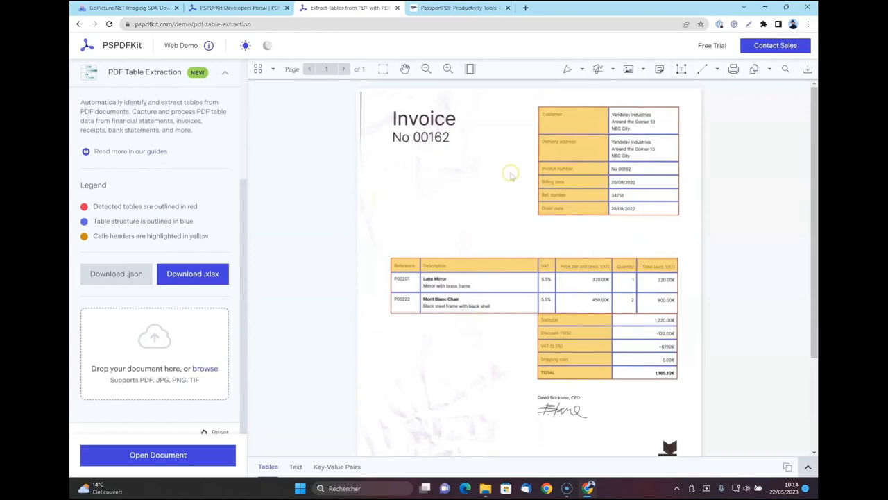
{"action": "mouse_move", "coordinate": [505, 356]}
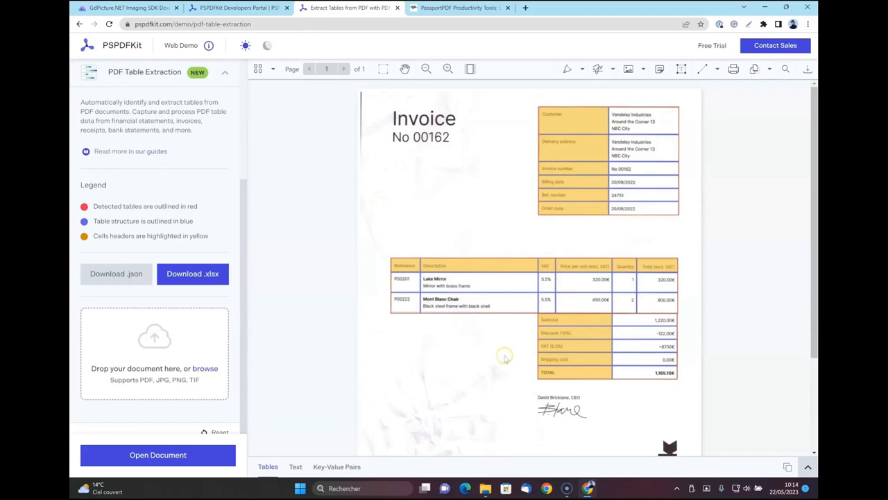
{"action": "mouse_move", "coordinate": [602, 167]}
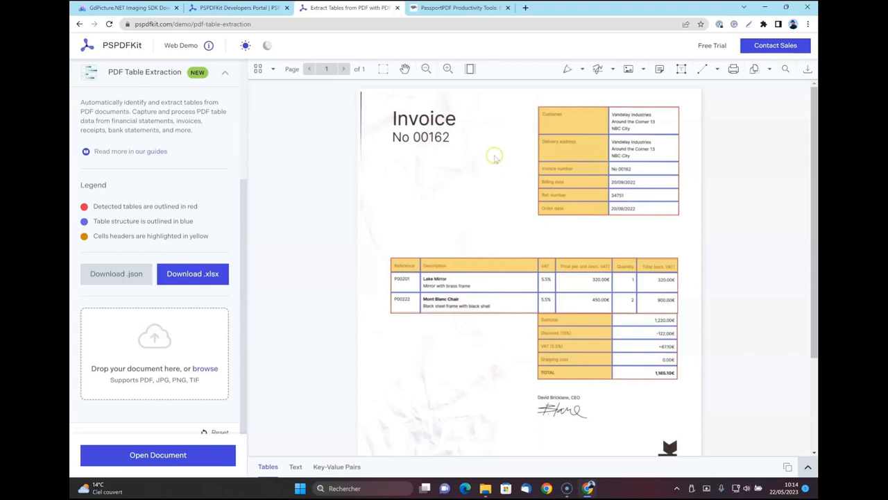
{"action": "mouse_move", "coordinate": [496, 159]}
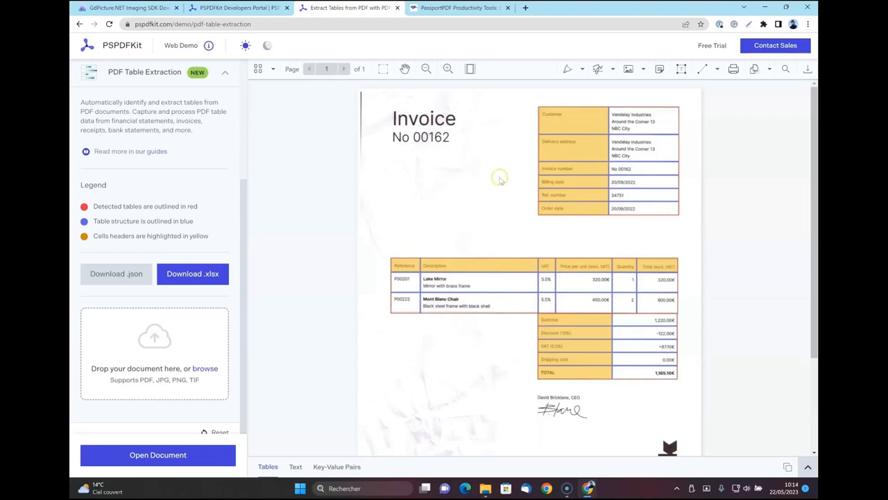
{"action": "mouse_move", "coordinate": [474, 125]}
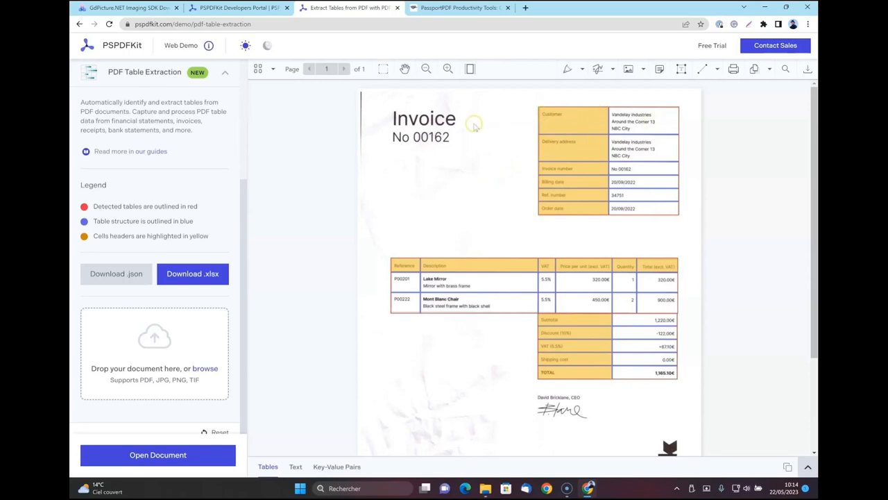
{"action": "mouse_move", "coordinate": [475, 127]}
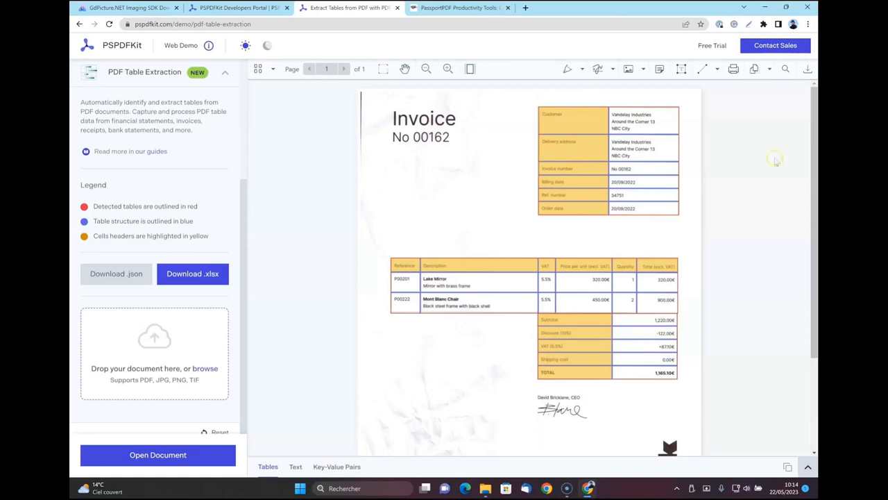
{"action": "mouse_move", "coordinate": [522, 184]}
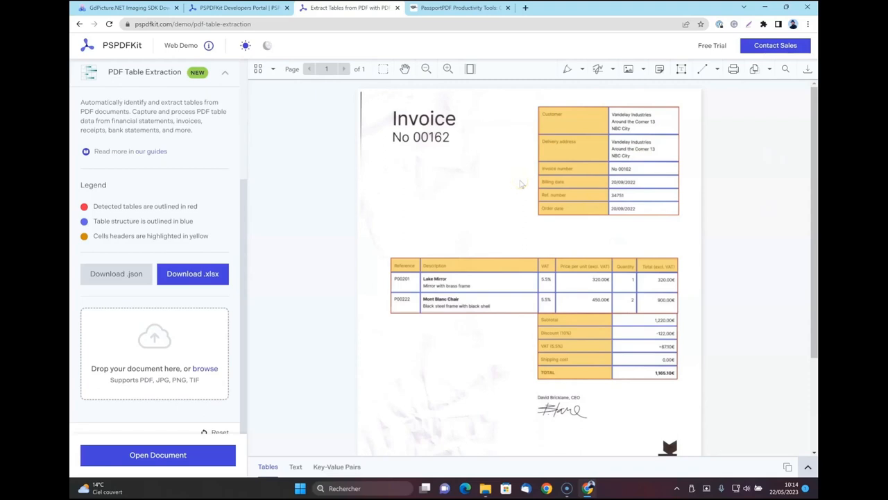
{"action": "mouse_move", "coordinate": [437, 265]}
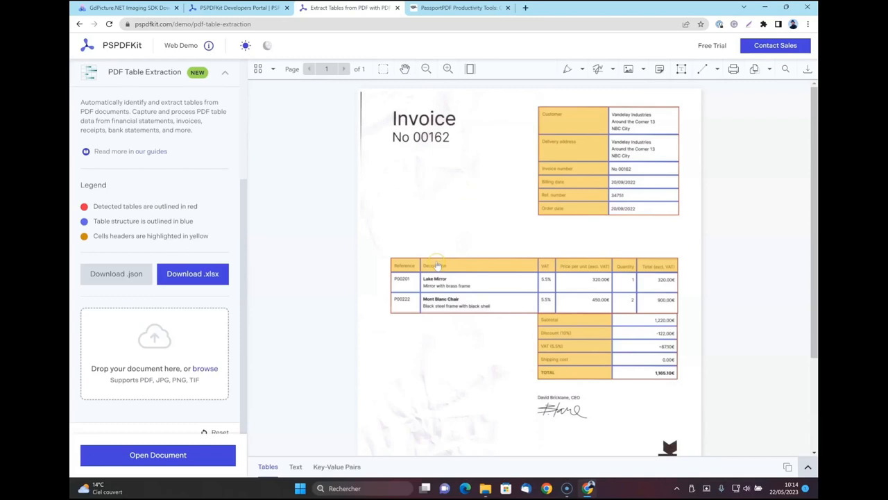
{"action": "mouse_move", "coordinate": [513, 364]}
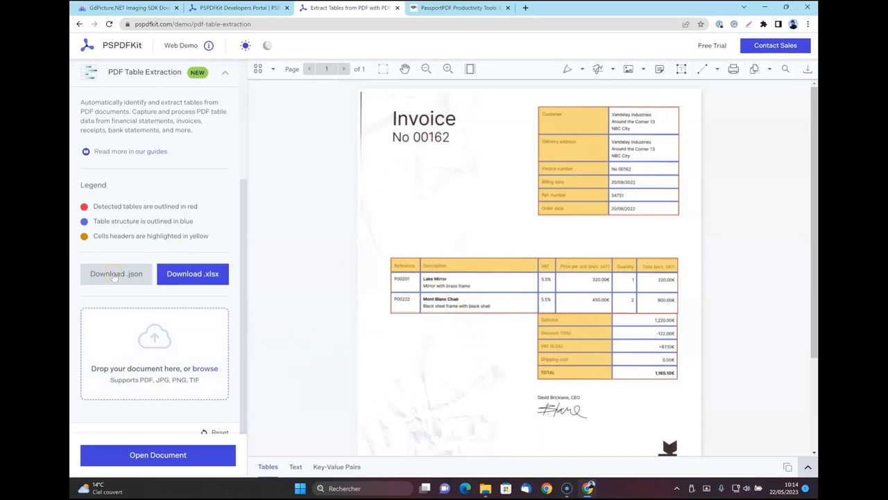
Step: Download the invoice tables as a .json file, open it, and return to the demo's JSON output
{"action": "left_click", "coordinate": [115, 273]}
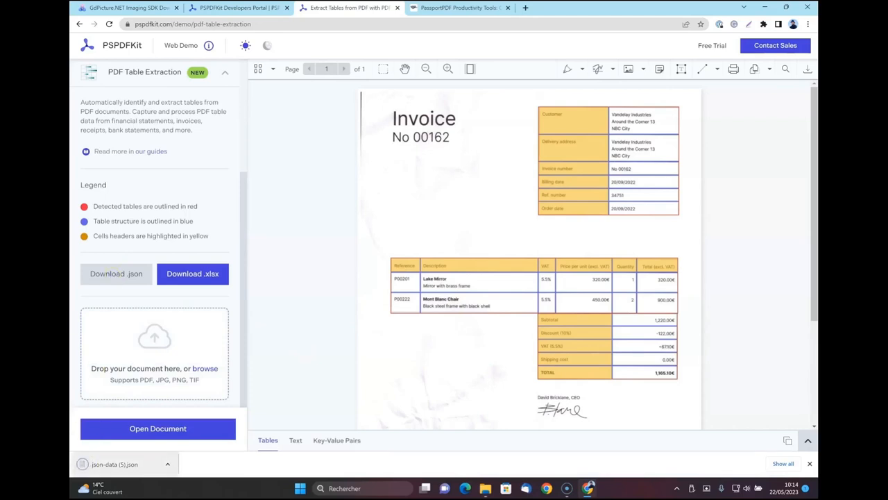
{"action": "mouse_move", "coordinate": [144, 465]}
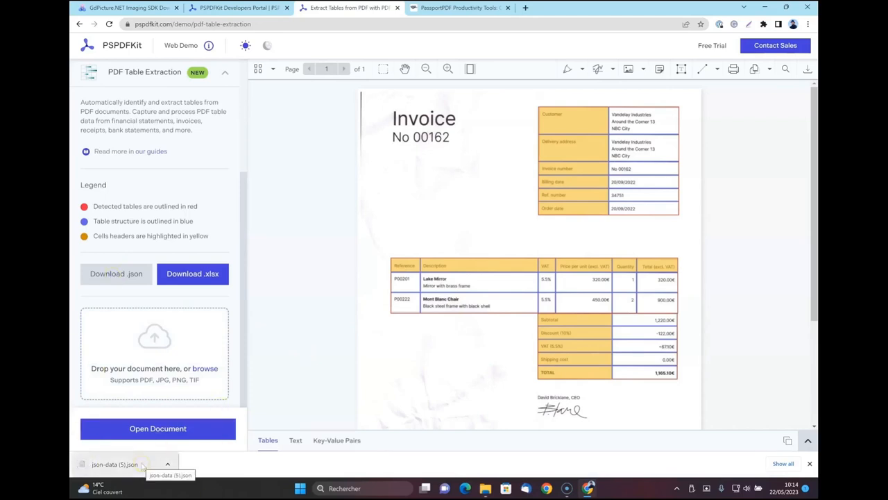
{"action": "left_click", "coordinate": [114, 464]}
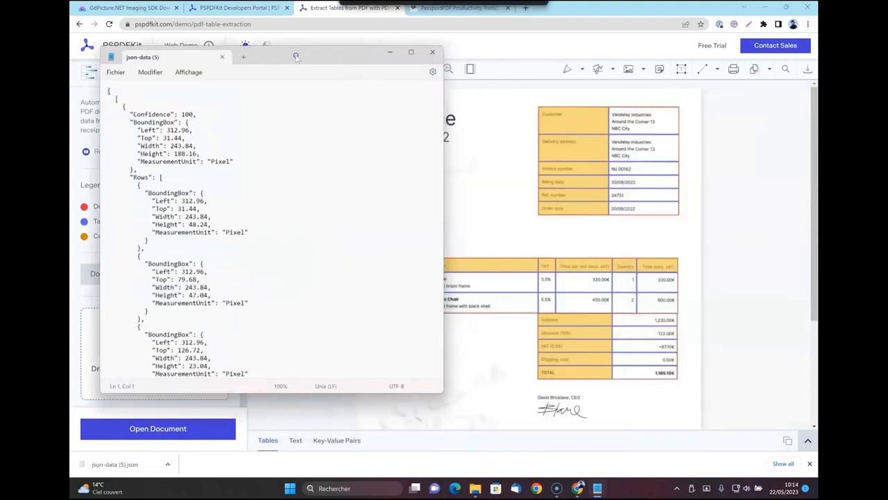
{"action": "left_click", "coordinate": [432, 52]}
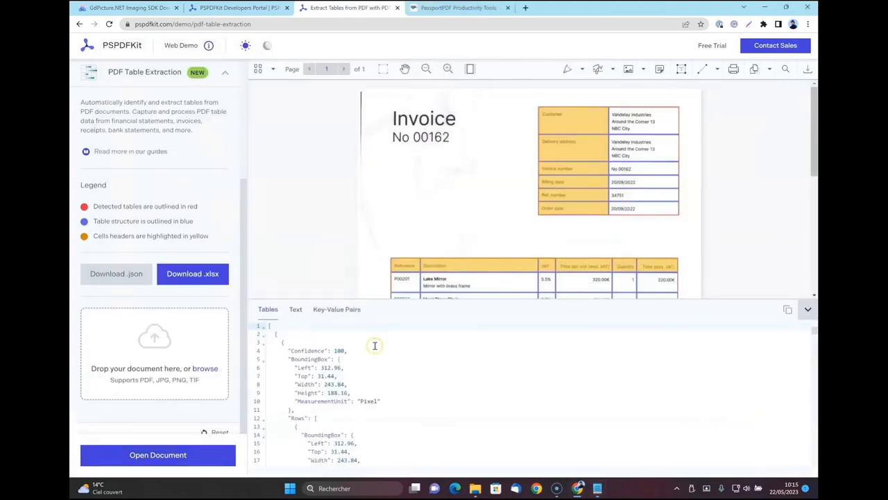
{"action": "mouse_move", "coordinate": [295, 351]}
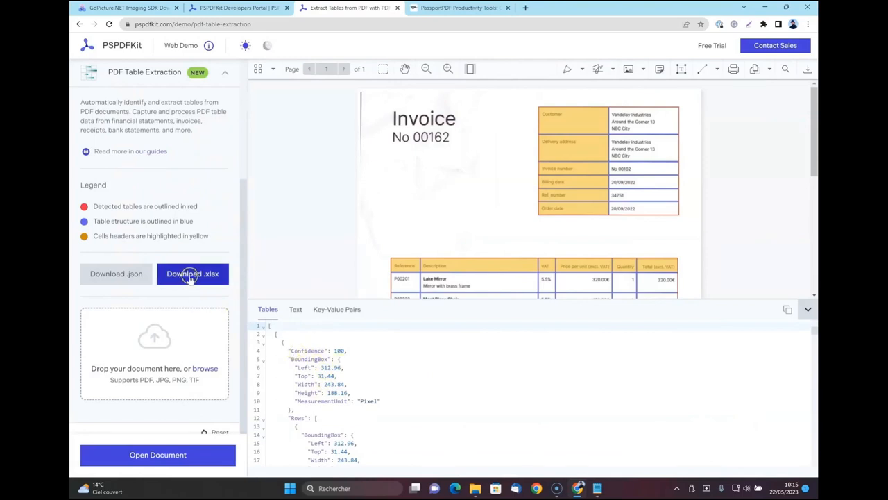
Step: Download the invoice's extracted tables as .xlsx and open the file in Excel
{"action": "left_click", "coordinate": [192, 273]}
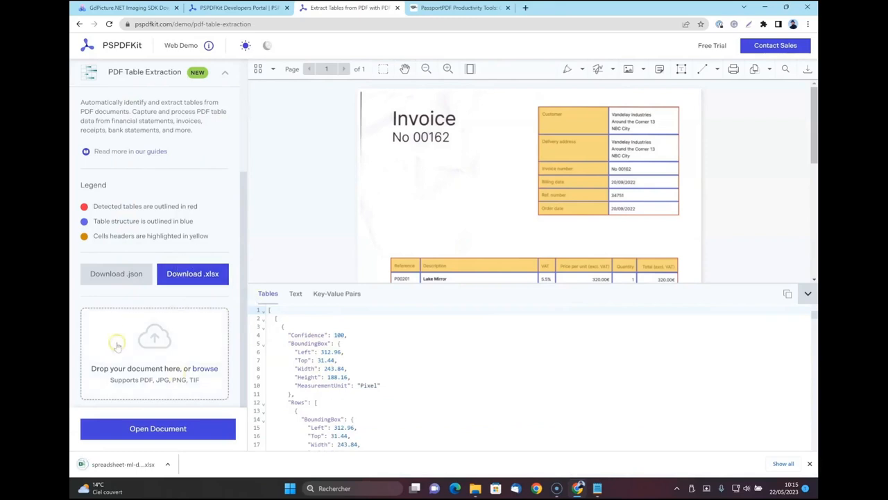
{"action": "scroll", "scroll_direction": "down", "scroll_amount": 3}
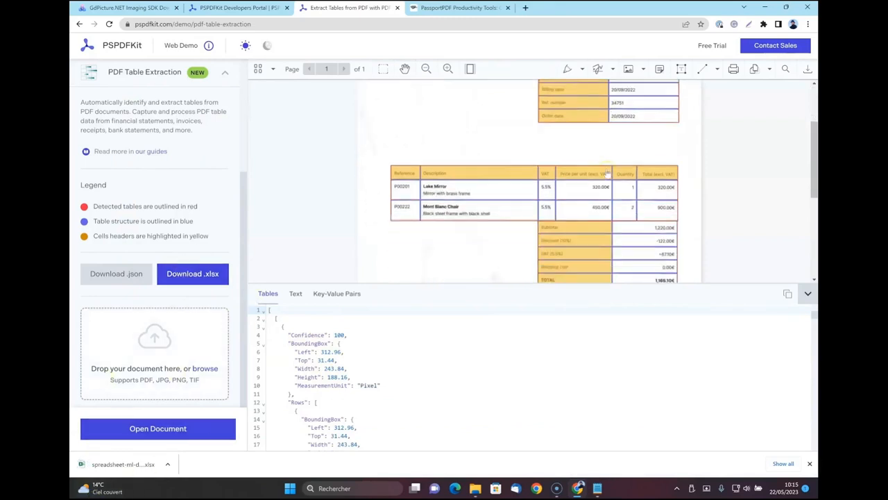
{"action": "scroll", "scroll_direction": "up", "scroll_amount": 3}
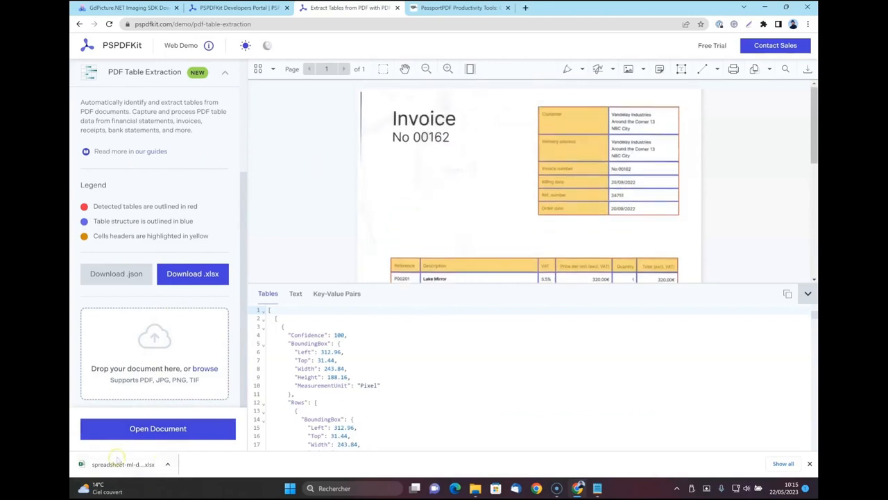
{"action": "left_click", "coordinate": [123, 464]}
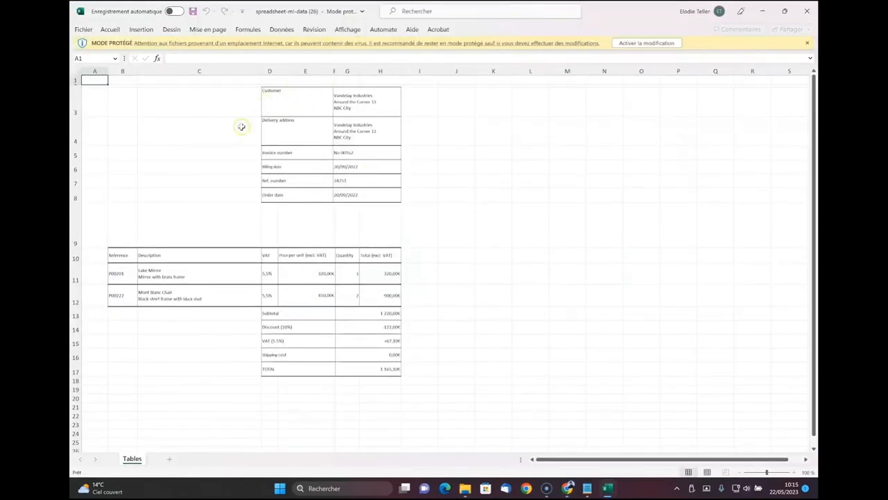
{"action": "mouse_move", "coordinate": [227, 230]}
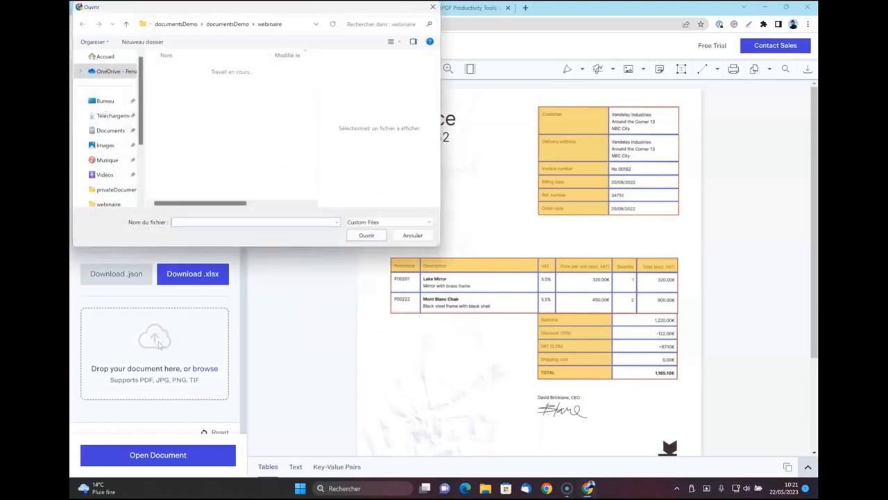
Step: Load demo2, the Pennsylvania contribution rate notice, into the extraction demo
{"action": "left_click", "coordinate": [172, 95]}
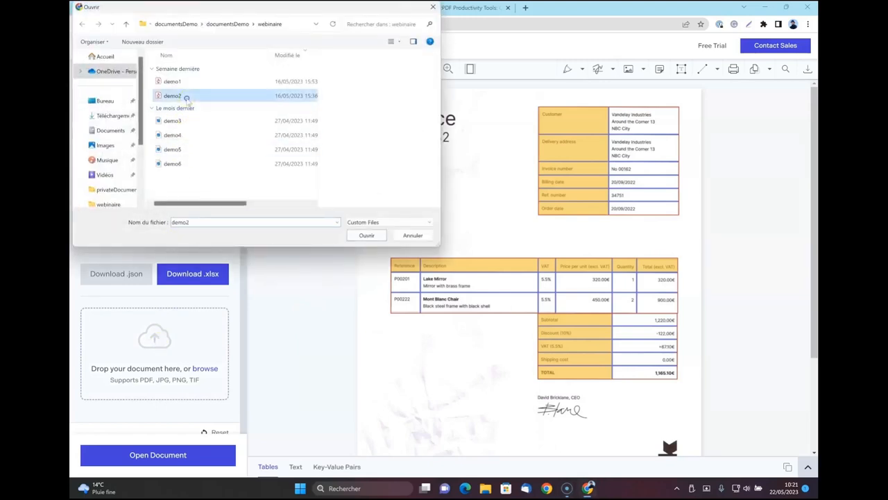
{"action": "left_click", "coordinate": [367, 235]}
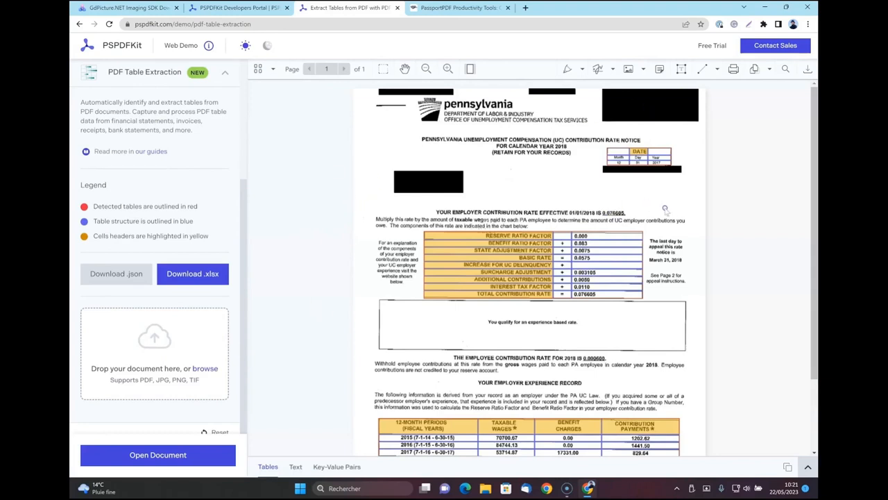
{"action": "scroll", "scroll_direction": "down", "scroll_amount": 3}
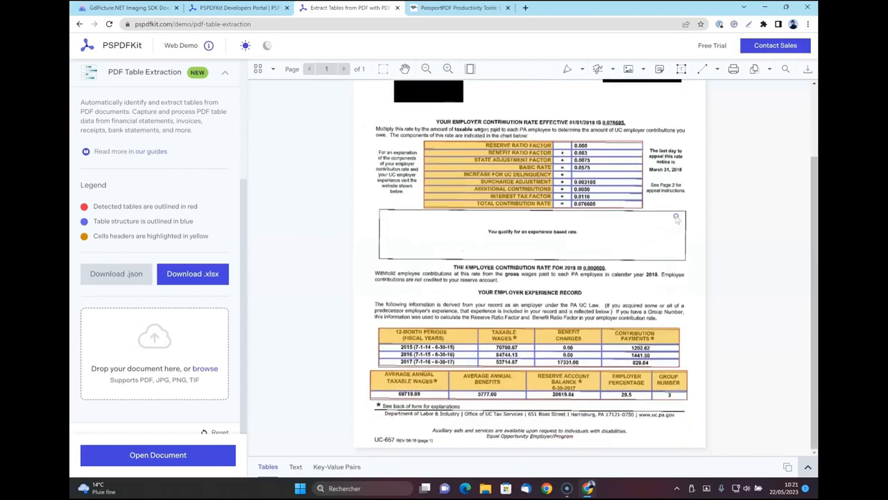
{"action": "scroll", "scroll_direction": "up", "scroll_amount": 3}
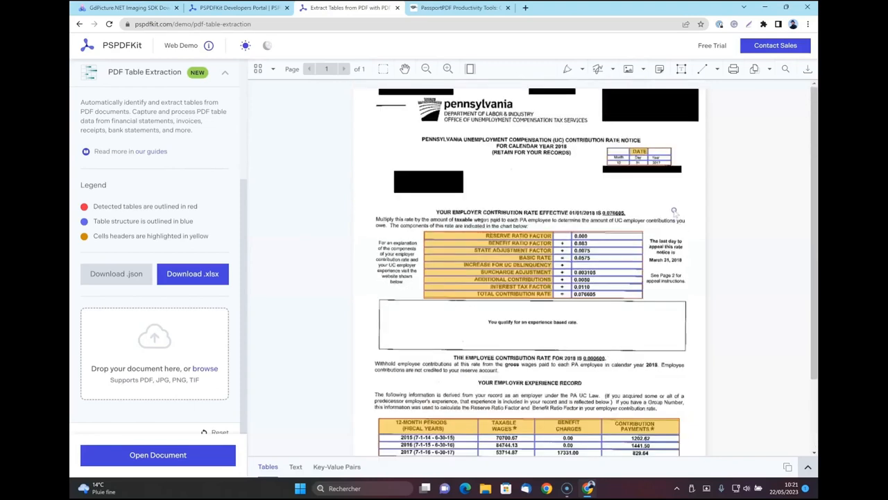
Step: Review the notice's detected tables and download them as an .xlsx workbook
{"action": "scroll", "scroll_direction": "down", "scroll_amount": 3}
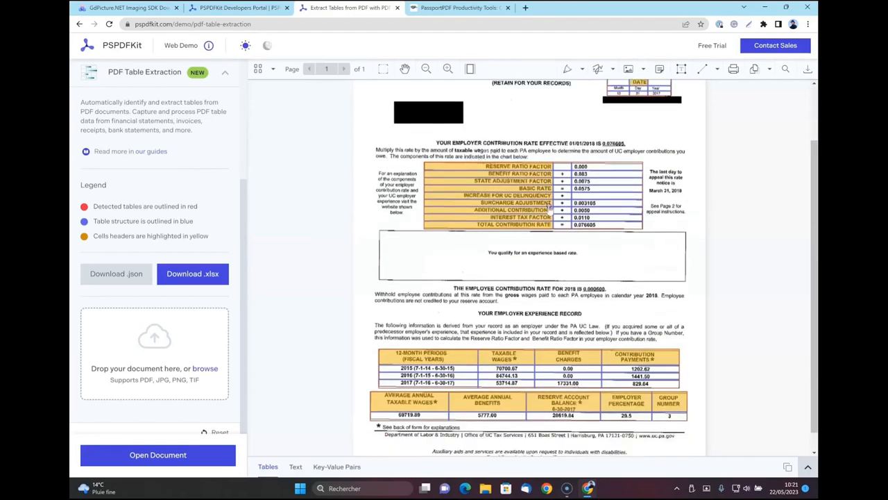
{"action": "scroll", "scroll_direction": "down", "scroll_amount": 3}
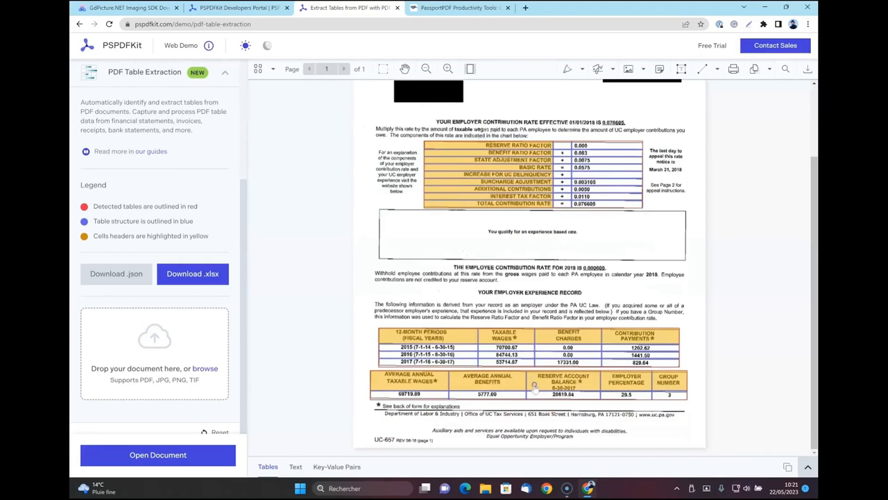
{"action": "mouse_move", "coordinate": [733, 287]}
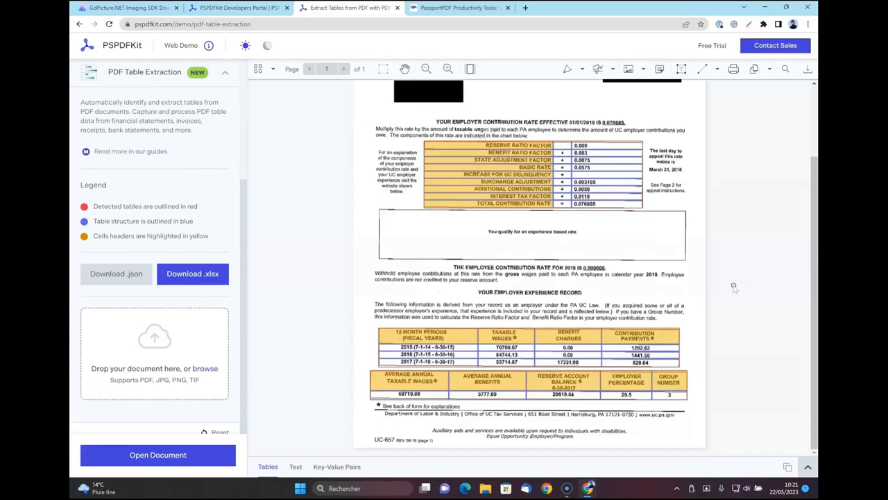
{"action": "scroll", "scroll_direction": "up", "scroll_amount": 3}
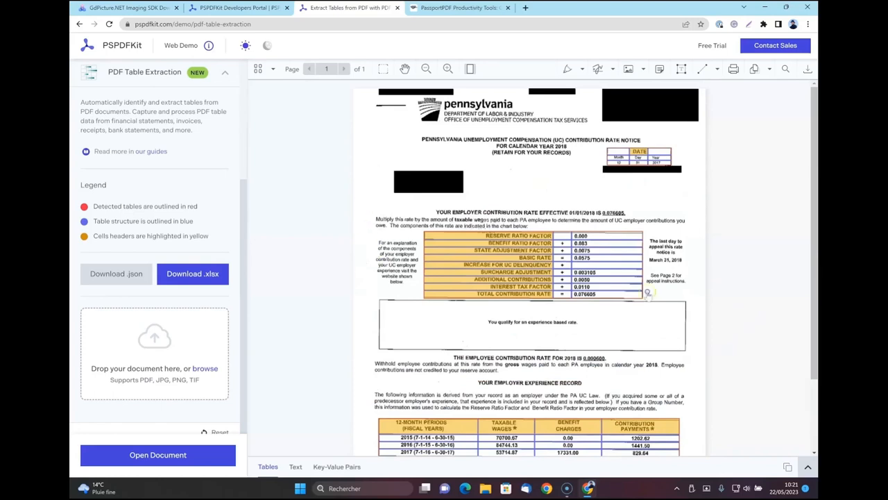
{"action": "scroll", "scroll_direction": "down", "scroll_amount": 3}
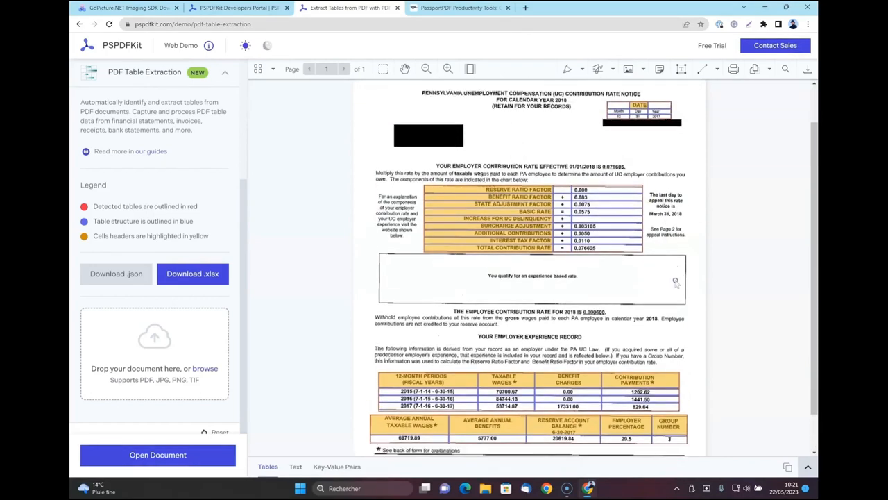
{"action": "scroll", "scroll_direction": "down", "scroll_amount": 3}
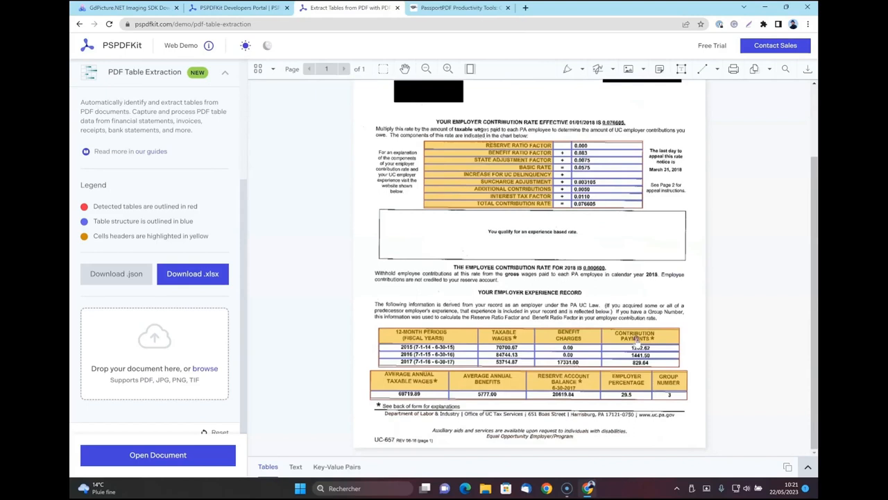
{"action": "scroll", "scroll_direction": "up", "scroll_amount": 3}
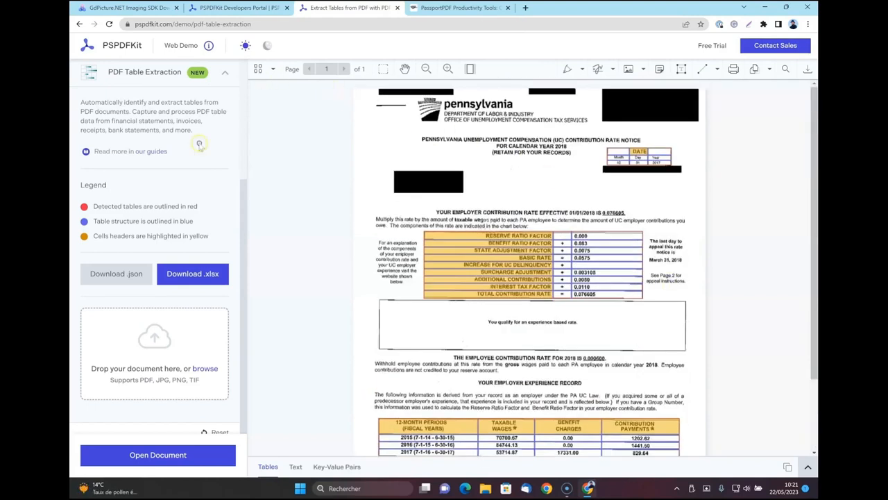
{"action": "left_click", "coordinate": [193, 273]}
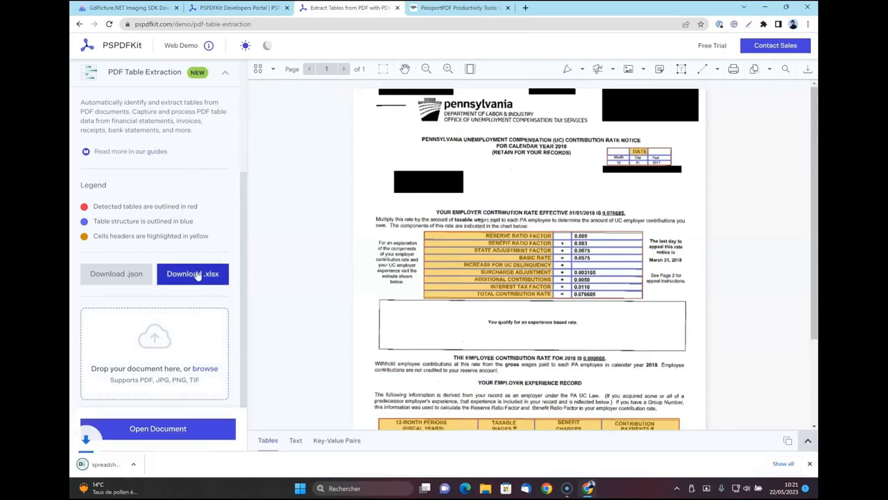
Step: Open the exported workbook and scroll its contribution rate factors and experience record figures
{"action": "left_click", "coordinate": [192, 274]}
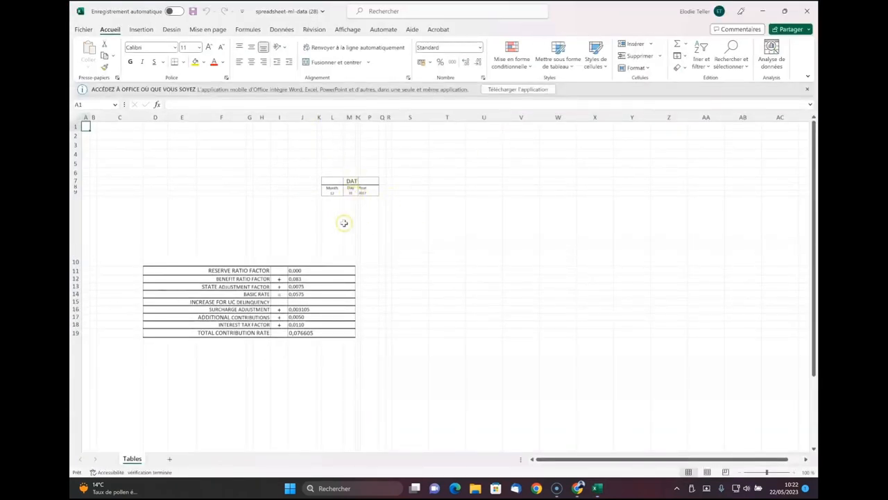
{"action": "scroll", "scroll_direction": "down", "scroll_amount": 3}
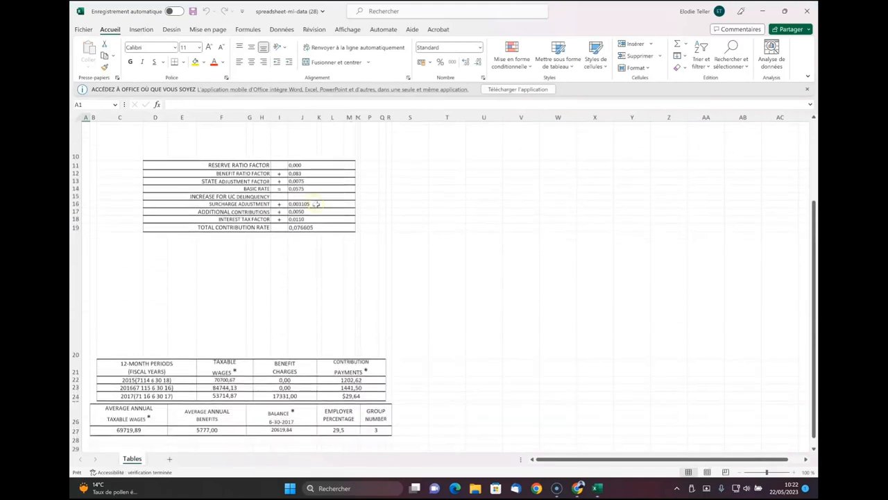
{"action": "scroll", "scroll_direction": "down", "scroll_amount": 3}
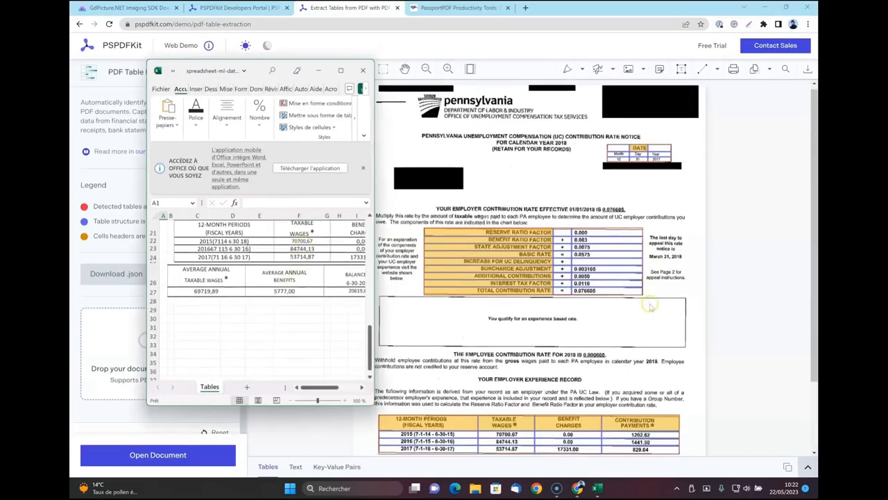
{"action": "scroll", "scroll_direction": "down", "scroll_amount": 3}
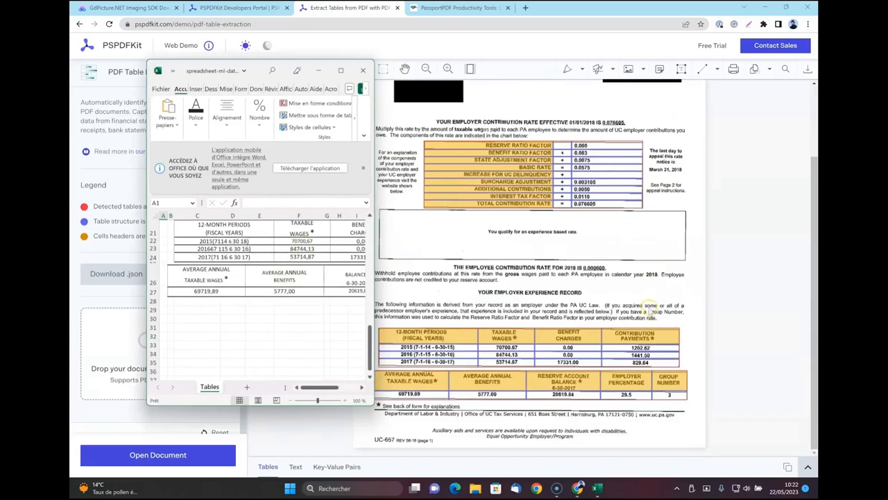
{"action": "scroll", "scroll_direction": "up", "scroll_amount": 3}
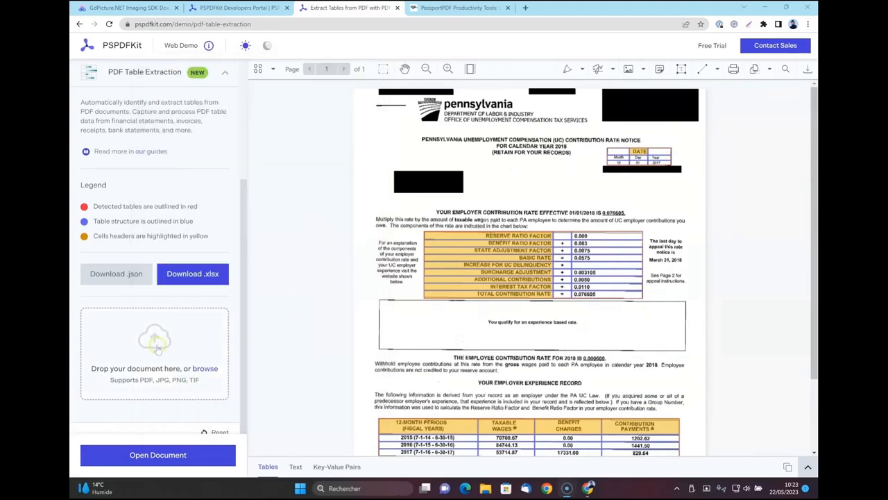
Step: Pick the Planning Room 3 conference schedule file as the new upload
{"action": "left_click", "coordinate": [158, 455]}
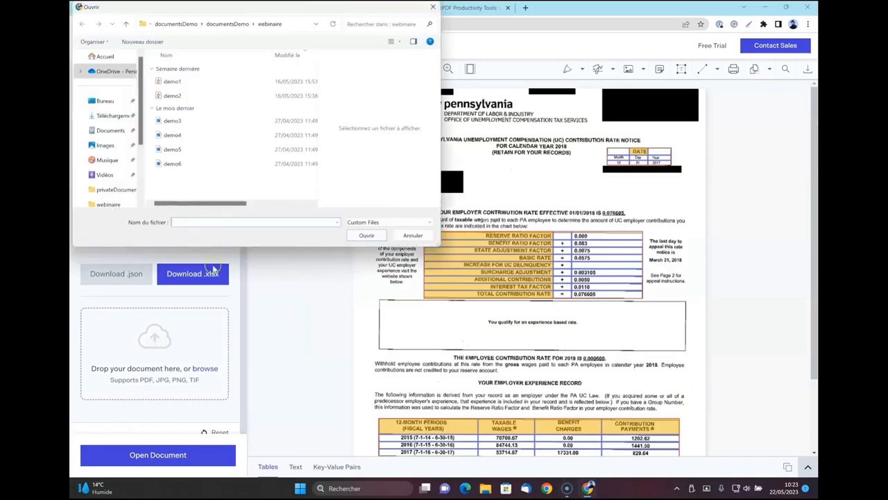
{"action": "left_click", "coordinate": [413, 236]}
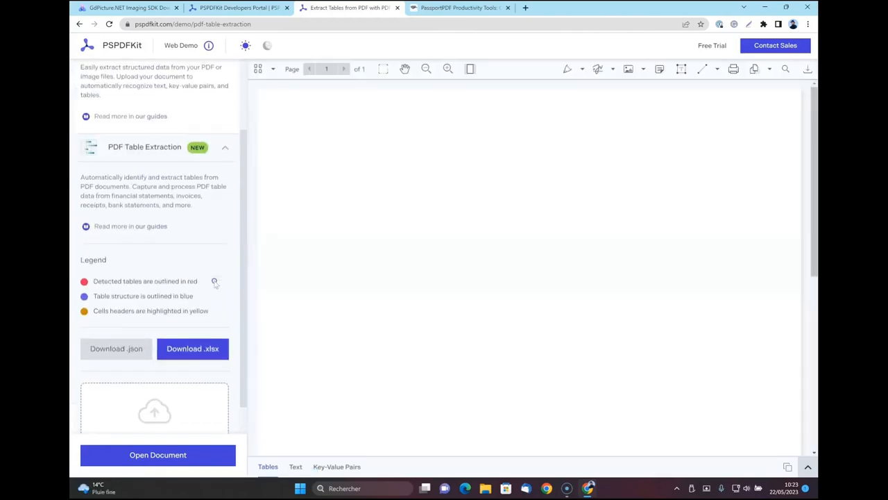
{"action": "mouse_move", "coordinate": [589, 242]}
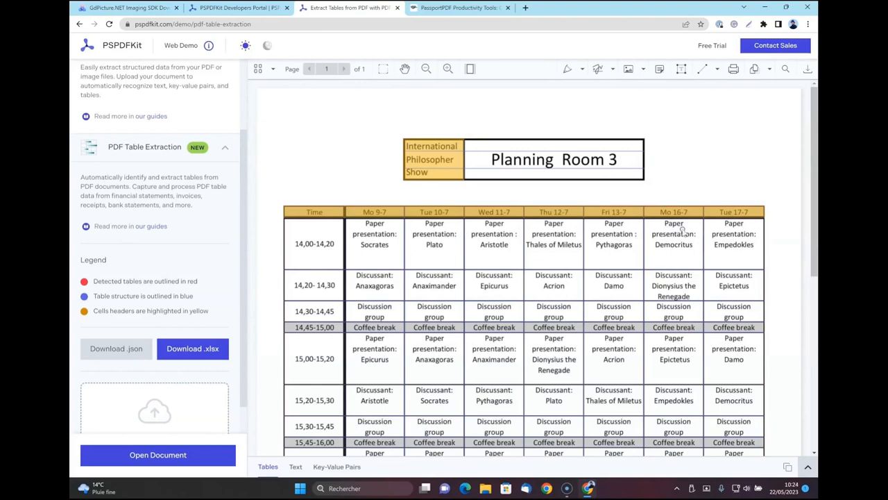
Step: Scroll through the philosopher conference schedule down to its JSON table output
{"action": "scroll", "scroll_direction": "down", "scroll_amount": 3}
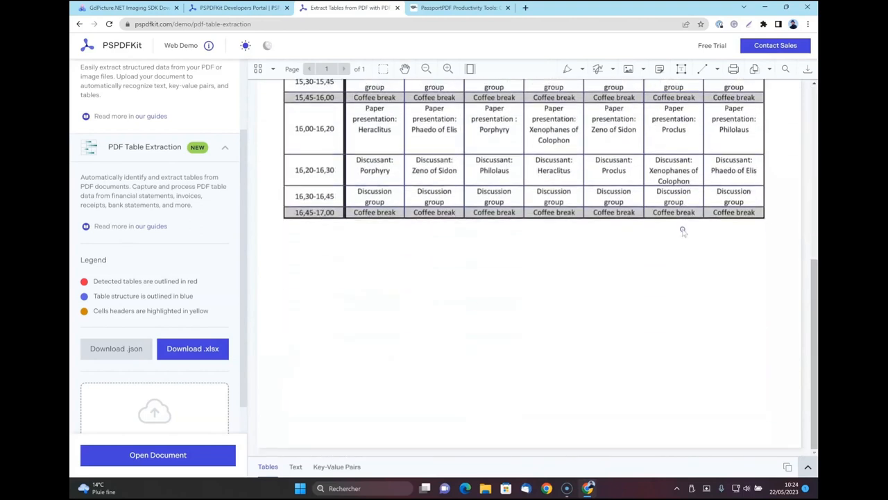
{"action": "scroll", "scroll_direction": "up", "scroll_amount": 3}
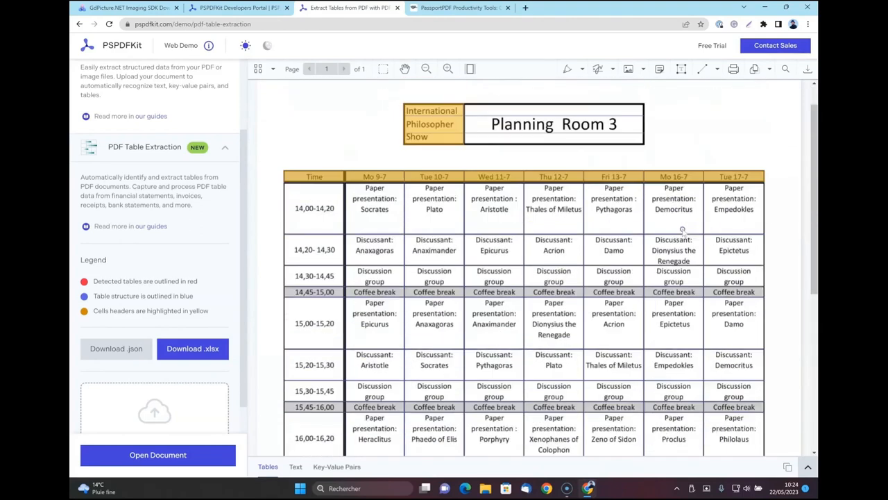
{"action": "scroll", "scroll_direction": "down", "scroll_amount": 3}
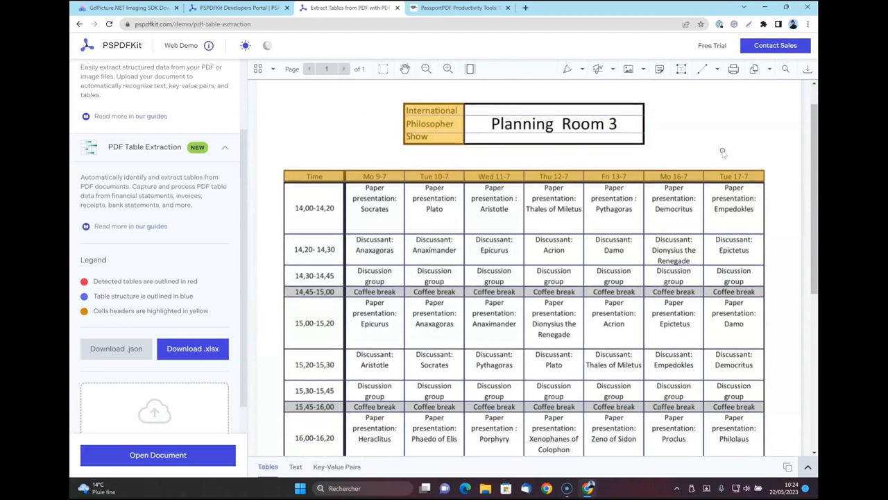
{"action": "scroll", "scroll_direction": "down", "scroll_amount": 3}
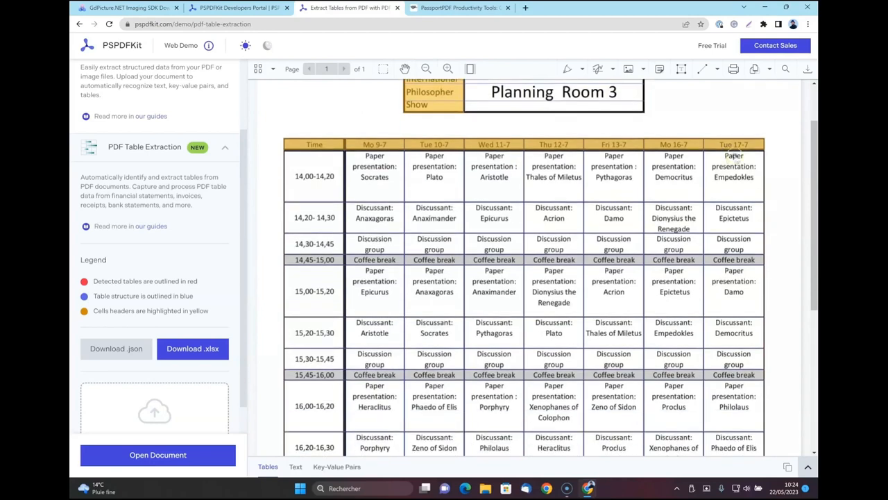
{"action": "scroll", "scroll_direction": "down", "scroll_amount": 3}
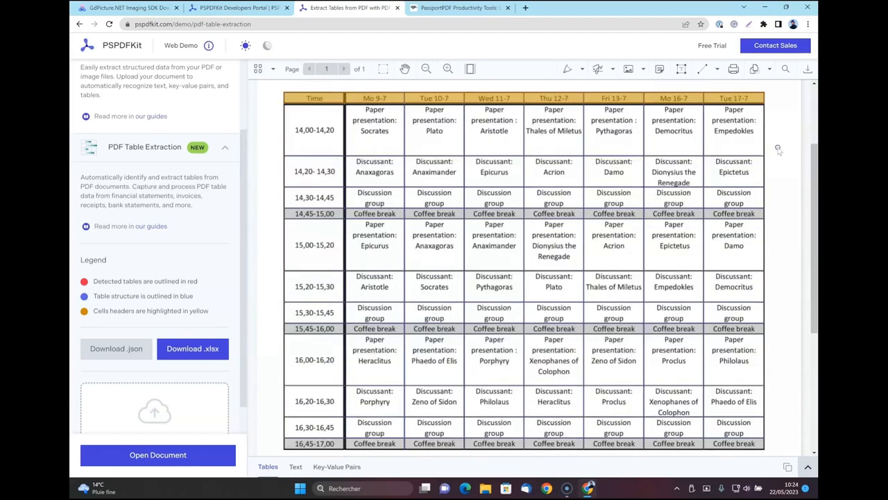
{"action": "scroll", "scroll_direction": "up", "scroll_amount": 3}
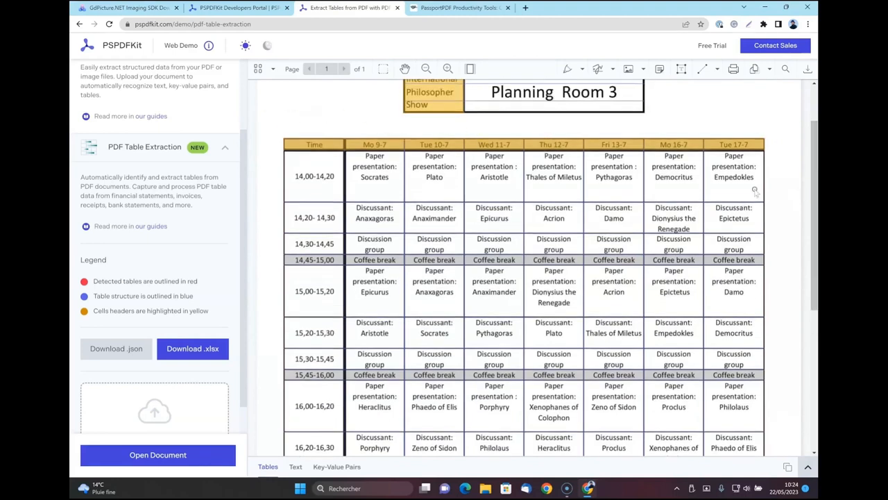
{"action": "scroll", "scroll_direction": "down", "scroll_amount": 3}
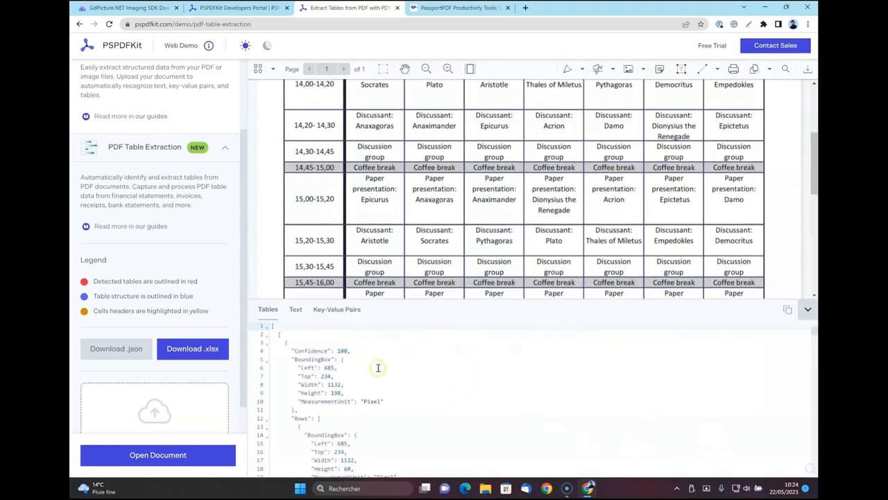
Step: View the schedule's extracted text output while scrolling the document
{"action": "left_click", "coordinate": [294, 309]}
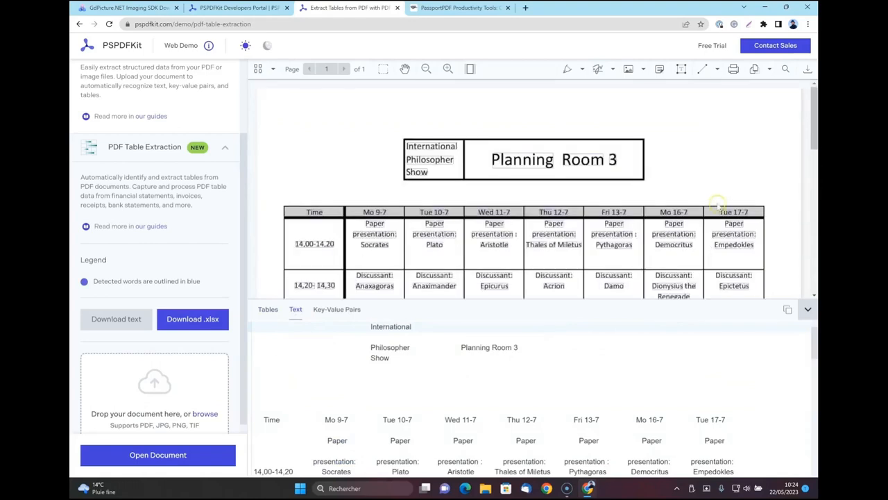
{"action": "scroll", "scroll_direction": "up", "scroll_amount": 3}
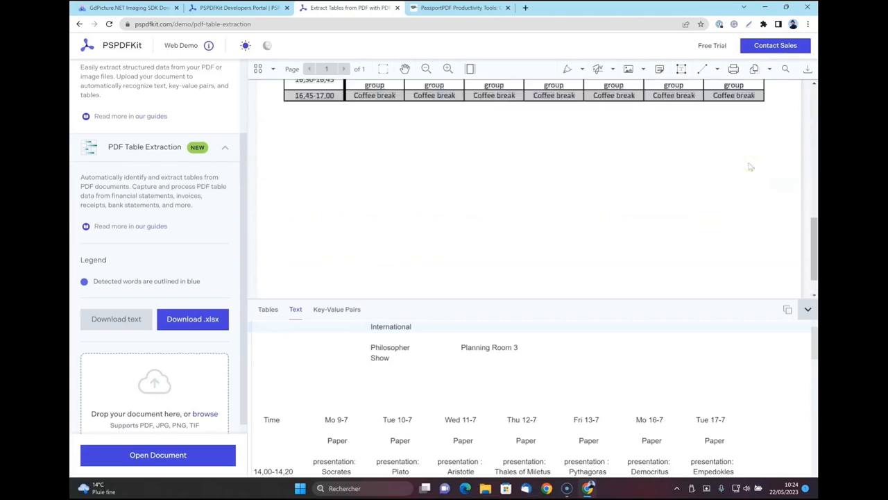
{"action": "scroll", "scroll_direction": "up", "scroll_amount": 3}
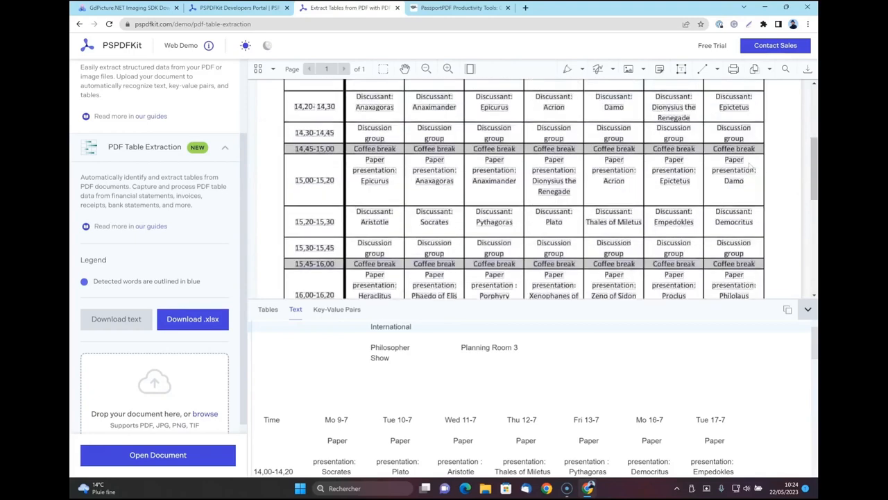
{"action": "scroll", "scroll_direction": "up", "scroll_amount": 3}
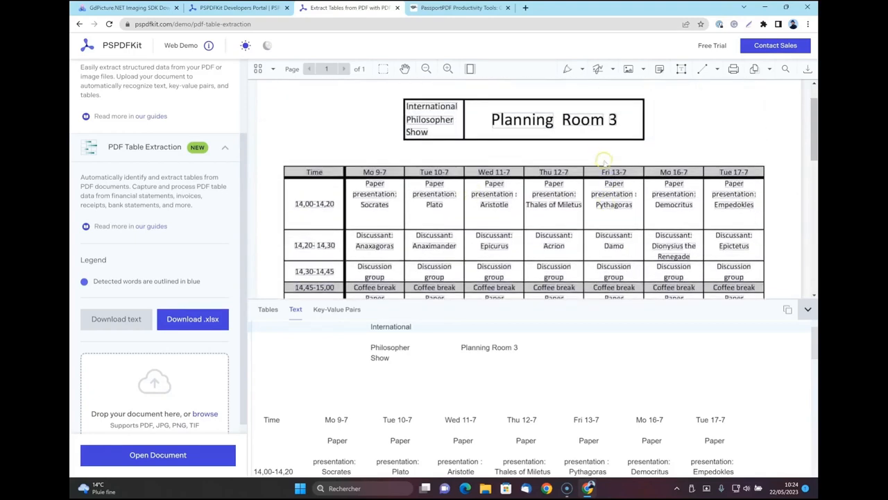
{"action": "scroll", "scroll_direction": "down", "scroll_amount": 3}
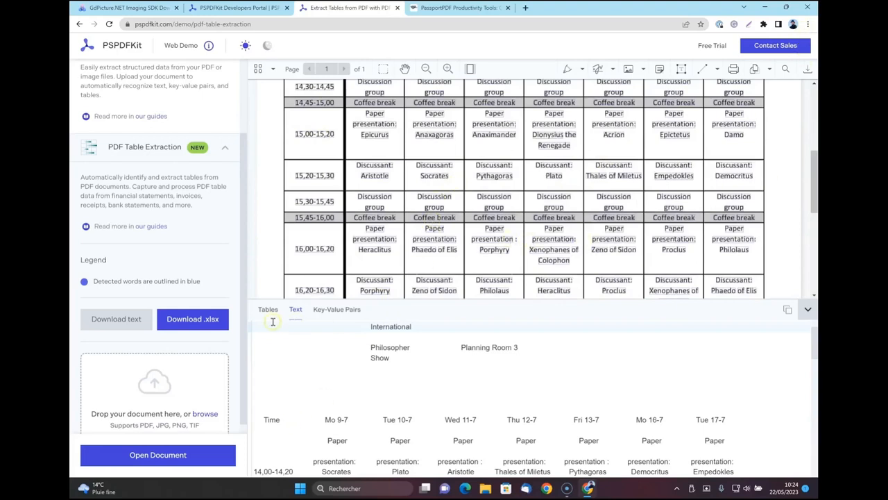
Step: Show the detected tables with highlighted headers and collapse the results panel
{"action": "left_click", "coordinate": [267, 309]}
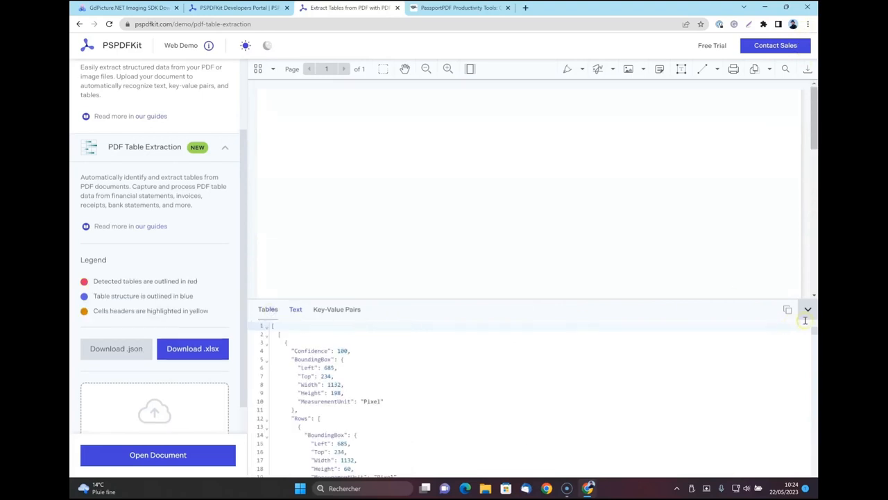
{"action": "left_click", "coordinate": [807, 310]}
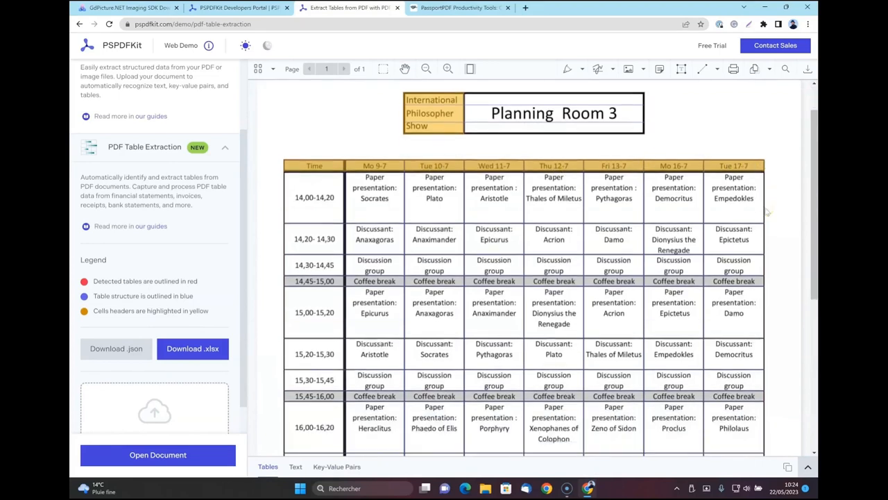
{"action": "scroll", "scroll_direction": "down", "scroll_amount": 3}
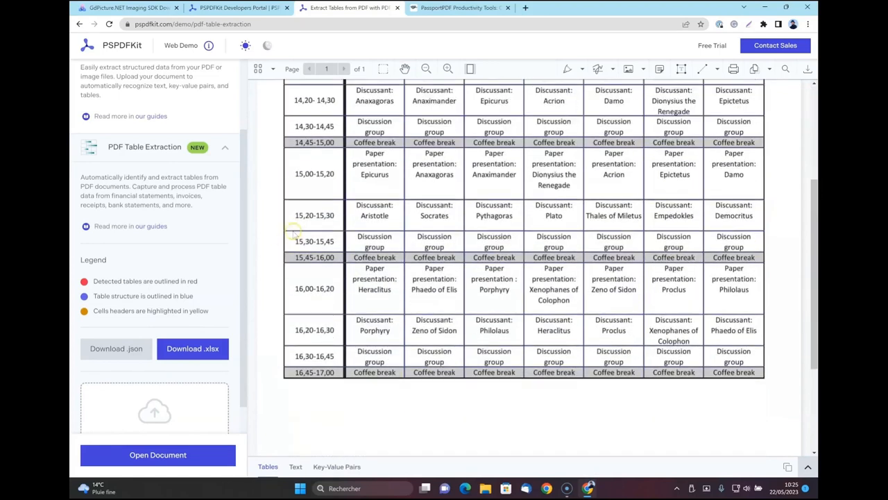
{"action": "scroll", "scroll_direction": "up", "scroll_amount": 3}
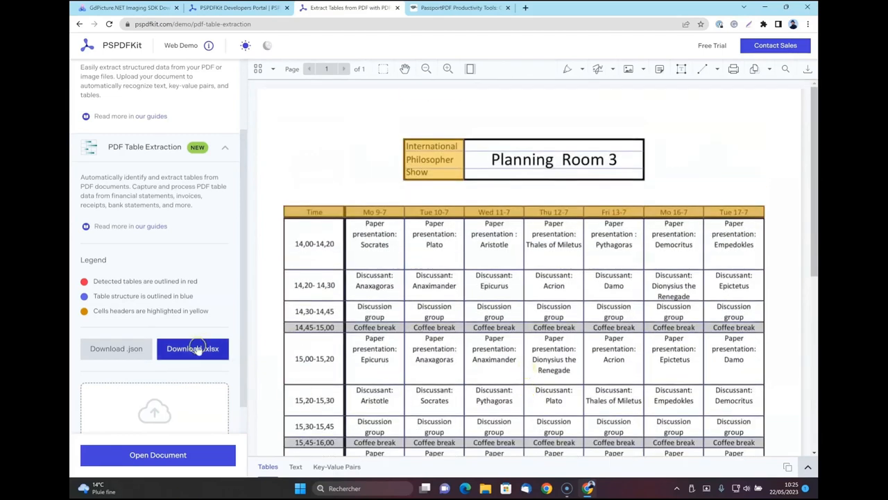
Step: Export the schedule tables to .xlsx, open it in Excel and enable editing
{"action": "left_click", "coordinate": [192, 349]}
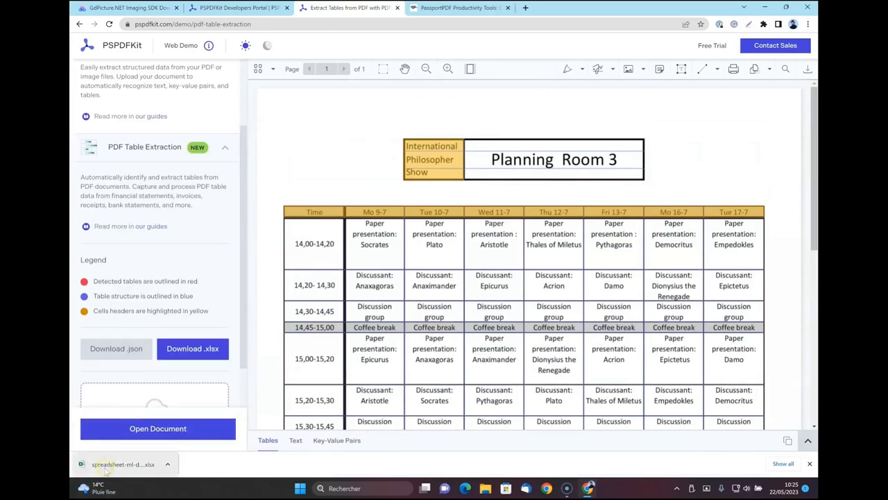
{"action": "left_click", "coordinate": [125, 464]}
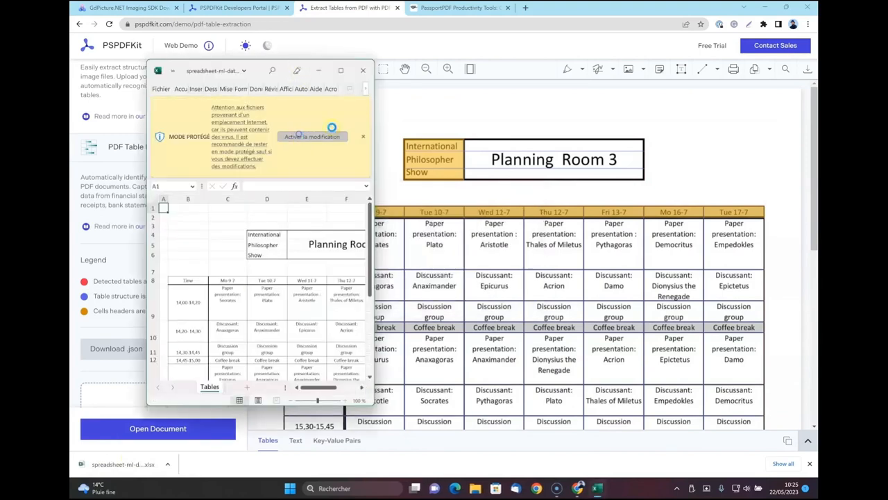
{"action": "left_click", "coordinate": [311, 136]}
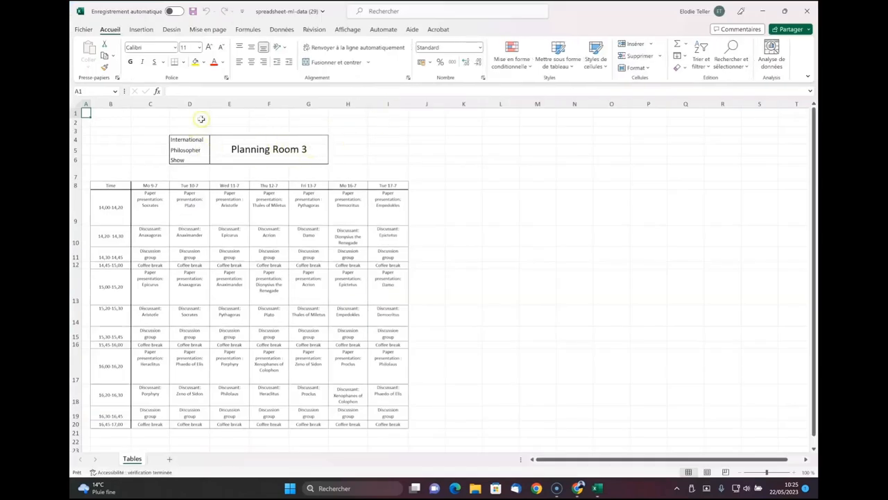
{"action": "scroll", "scroll_direction": "down", "scroll_amount": 3}
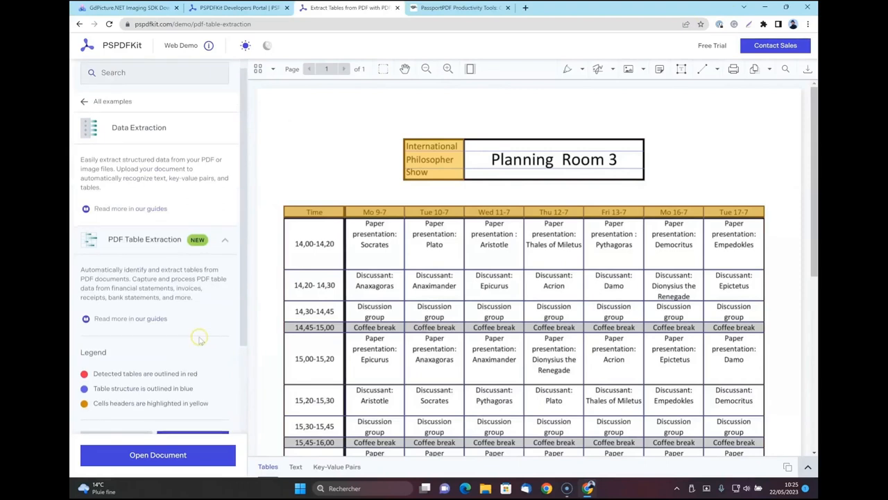
{"action": "scroll", "scroll_direction": "down", "scroll_amount": 3}
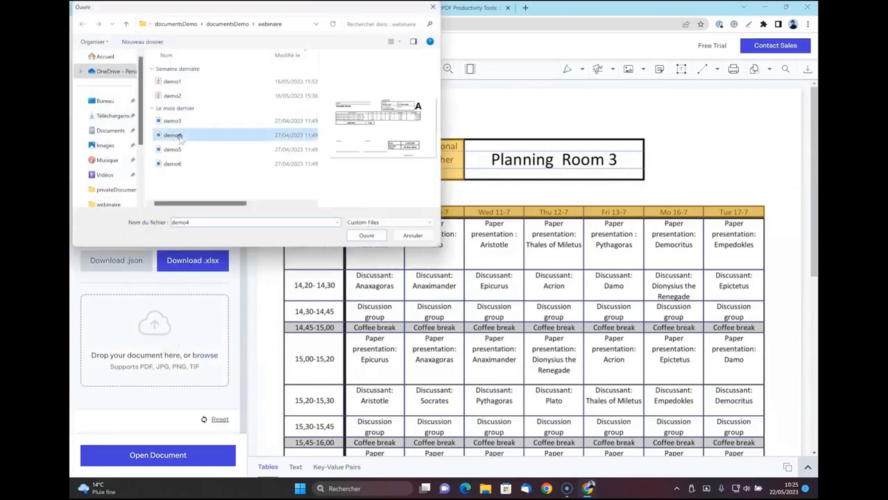
{"action": "left_click", "coordinate": [366, 235]}
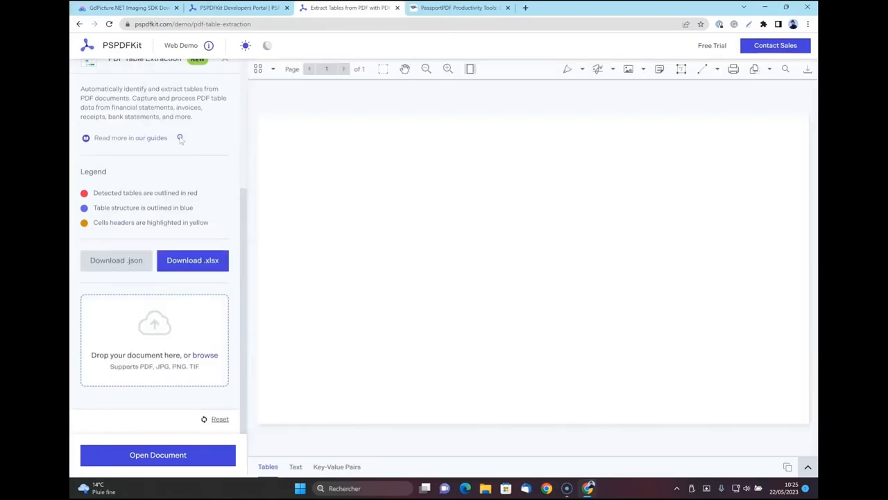
{"action": "left_click", "coordinate": [157, 455]}
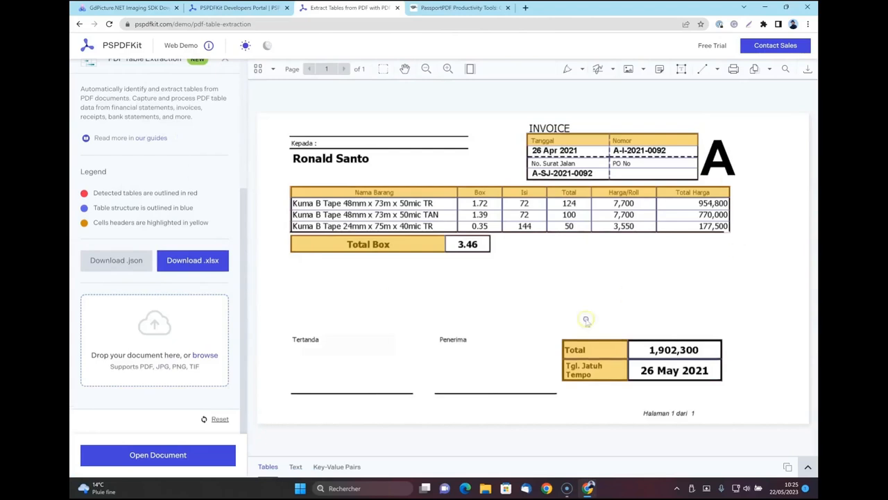
{"action": "mouse_move", "coordinate": [637, 223]}
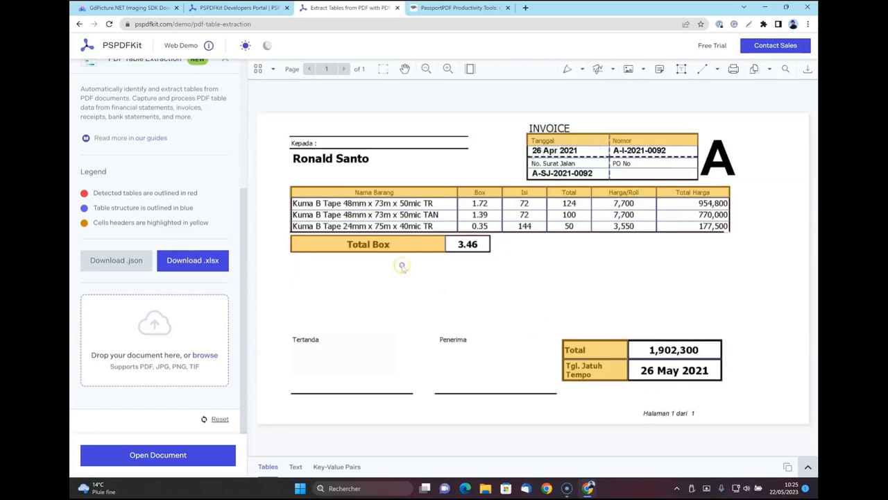
{"action": "mouse_move", "coordinate": [363, 251]}
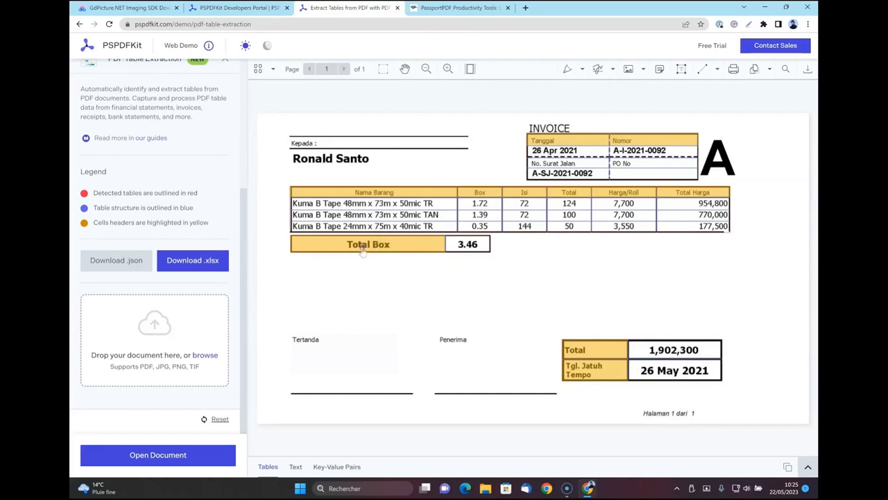
{"action": "mouse_move", "coordinate": [599, 240]}
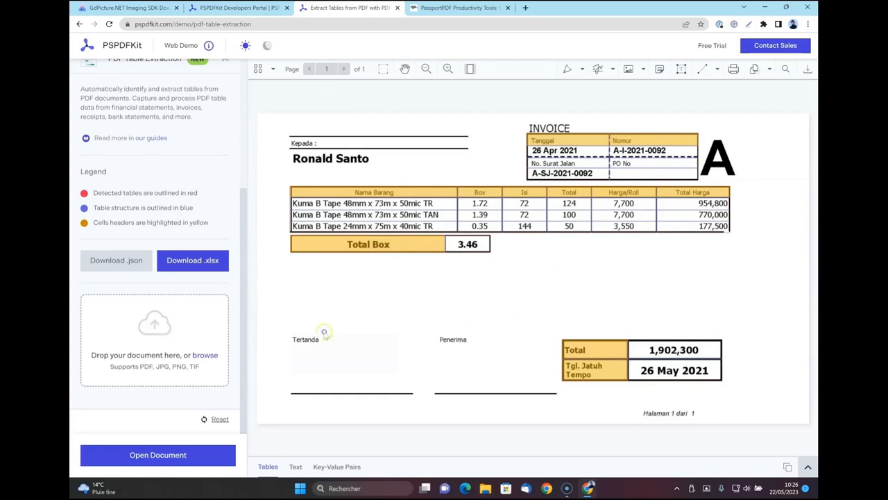
{"action": "mouse_move", "coordinate": [203, 274]}
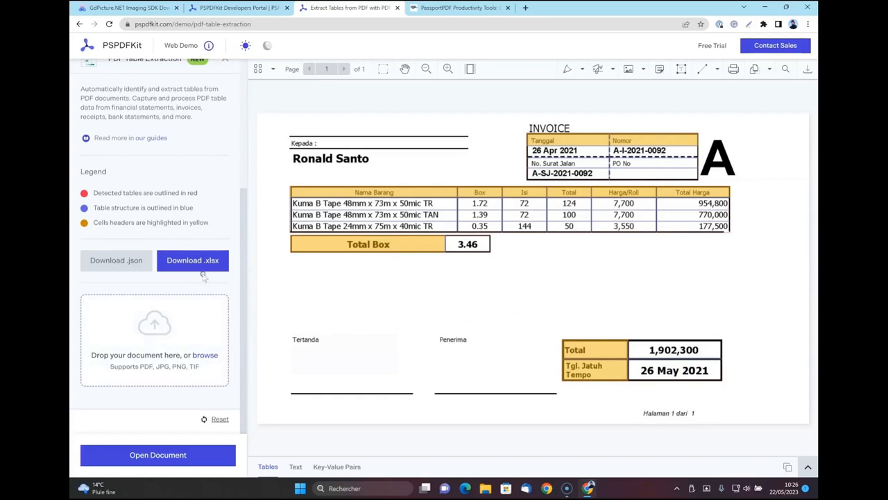
{"action": "left_click", "coordinate": [192, 260]}
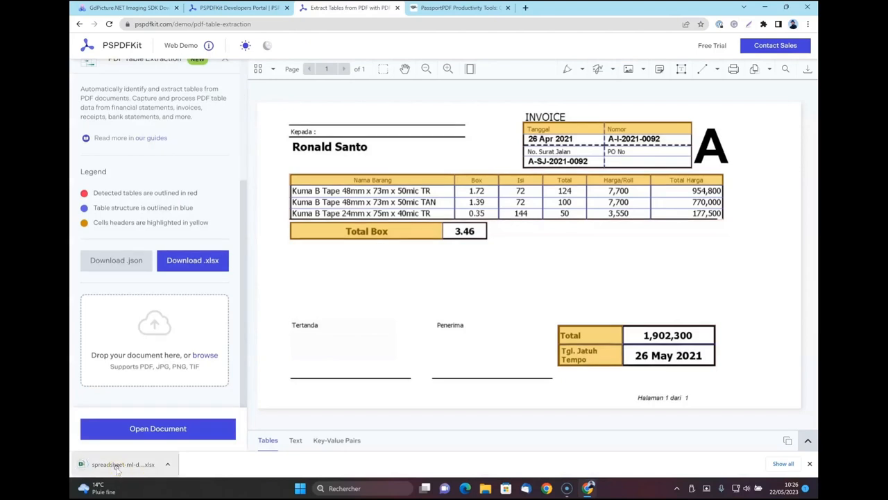
{"action": "left_click", "coordinate": [124, 464]}
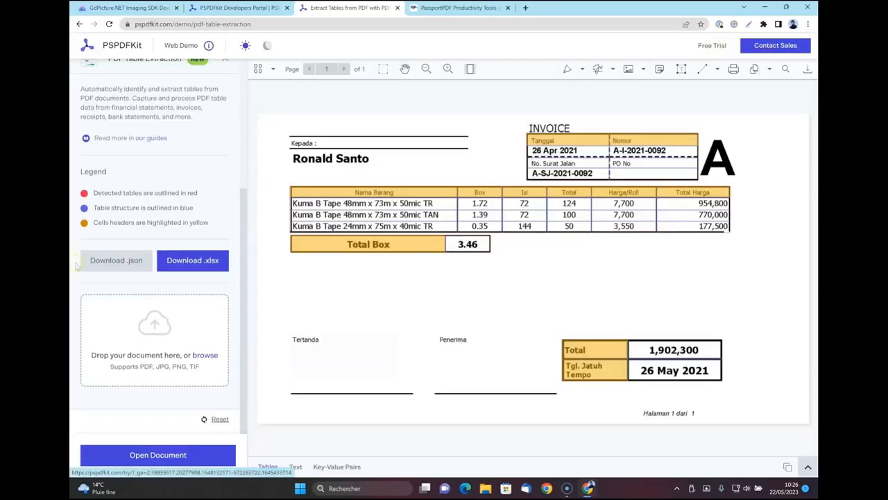
{"action": "left_click", "coordinate": [206, 354]}
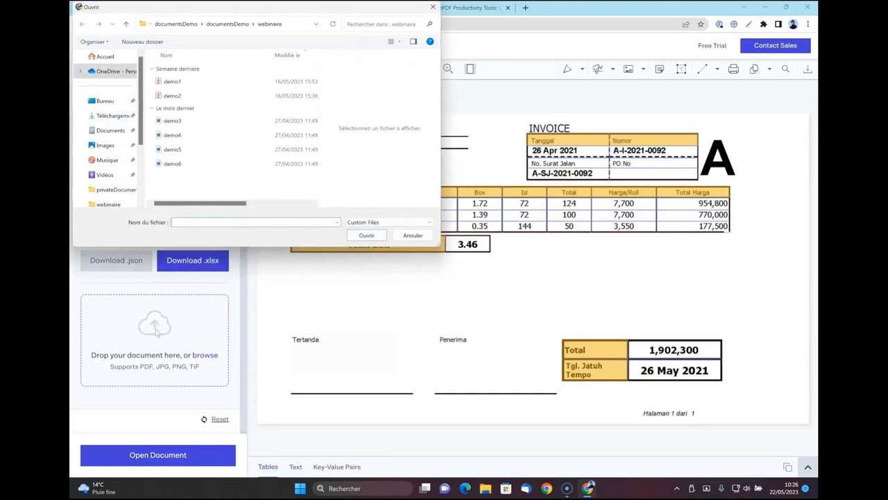
{"action": "left_click", "coordinate": [172, 149]}
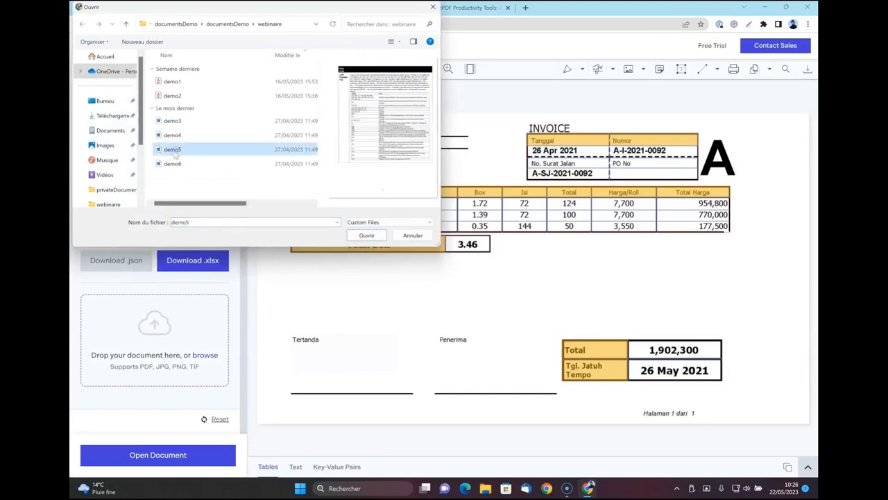
{"action": "left_click", "coordinate": [367, 235]}
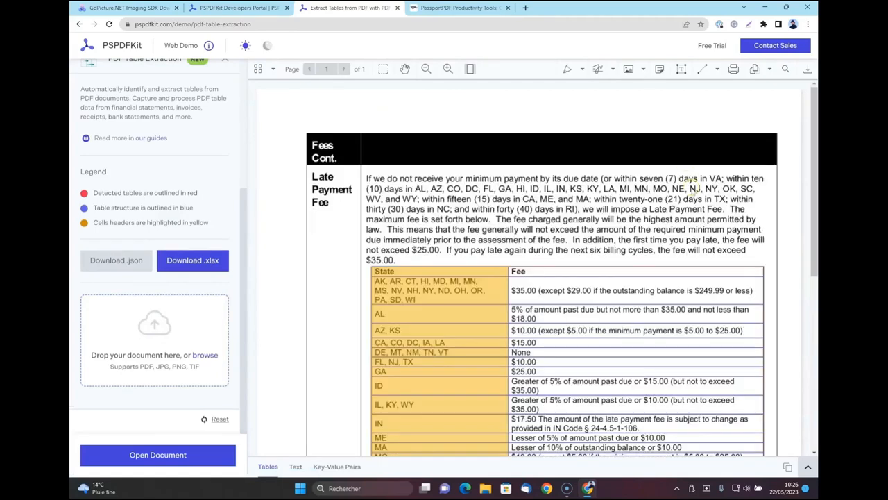
{"action": "scroll", "scroll_direction": "down", "scroll_amount": 3}
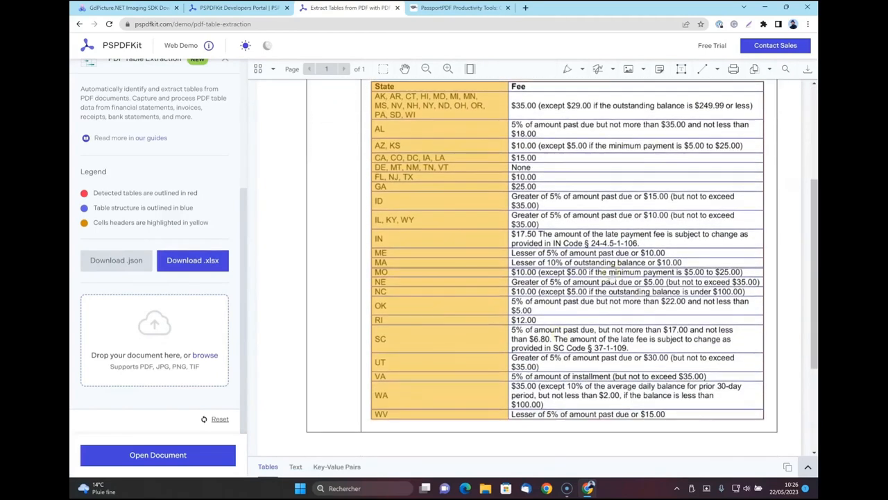
{"action": "scroll", "scroll_direction": "up", "scroll_amount": 3}
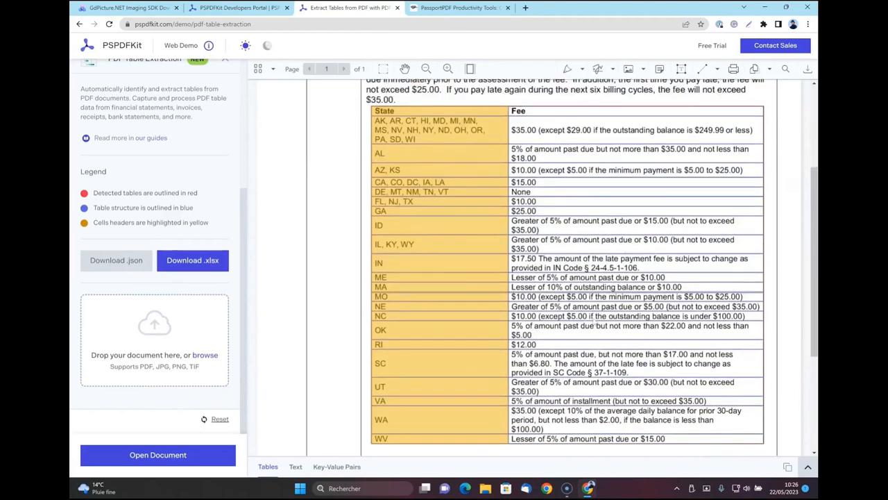
{"action": "scroll", "scroll_direction": "up", "scroll_amount": 3}
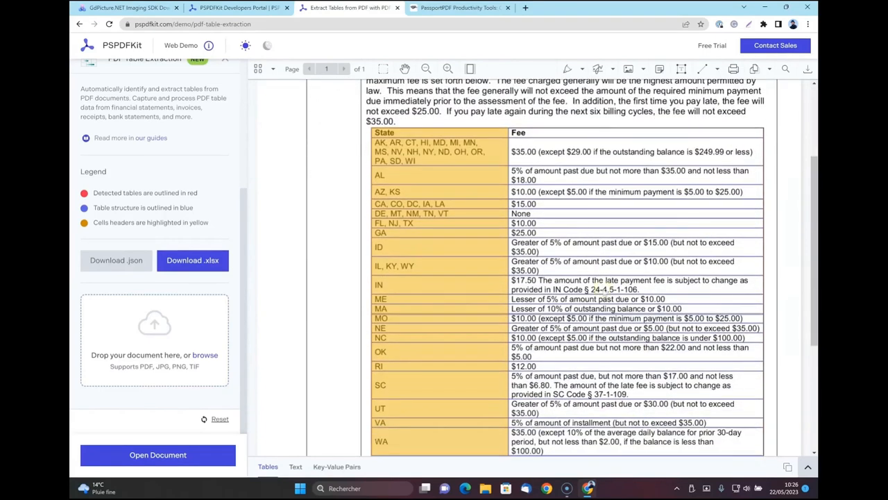
{"action": "scroll", "scroll_direction": "down", "scroll_amount": 3}
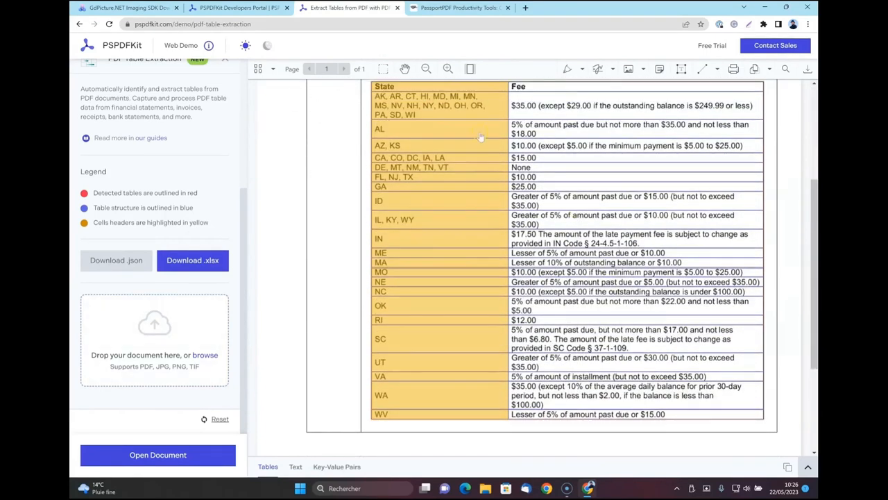
{"action": "scroll", "scroll_direction": "up", "scroll_amount": 3}
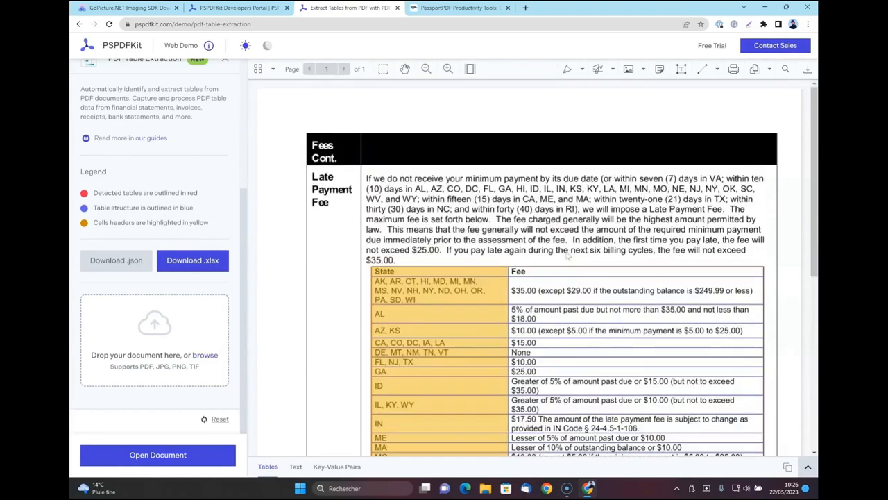
{"action": "left_click", "coordinate": [192, 260]}
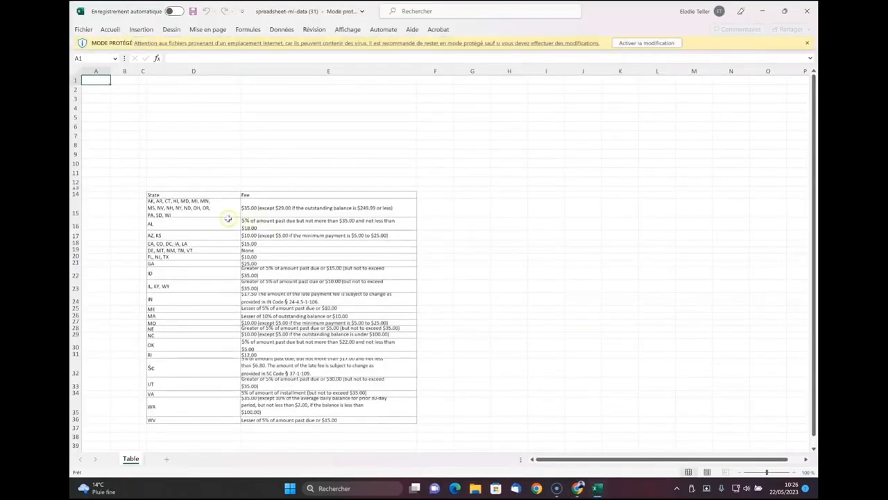
Step: Scroll the demo5 workbook's State and Fee table in rows 14–36
{"action": "scroll", "scroll_direction": "down", "scroll_amount": 3}
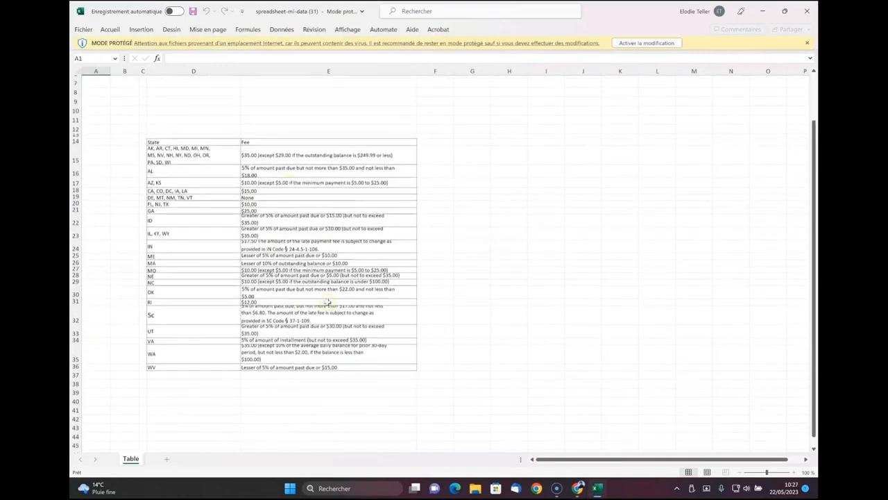
{"action": "mouse_move", "coordinate": [804, 34]}
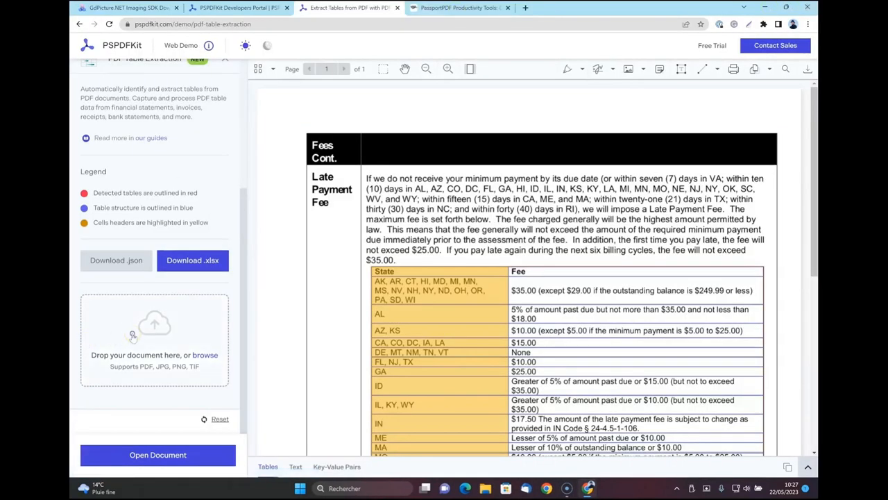
Step: Upload the demo6 cash flow statement for table extraction
{"action": "left_click", "coordinate": [158, 454]}
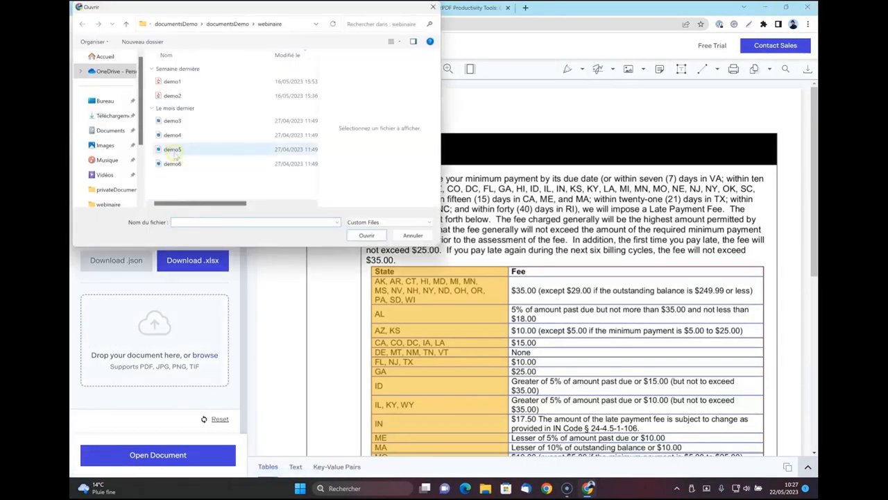
{"action": "left_click", "coordinate": [172, 148]}
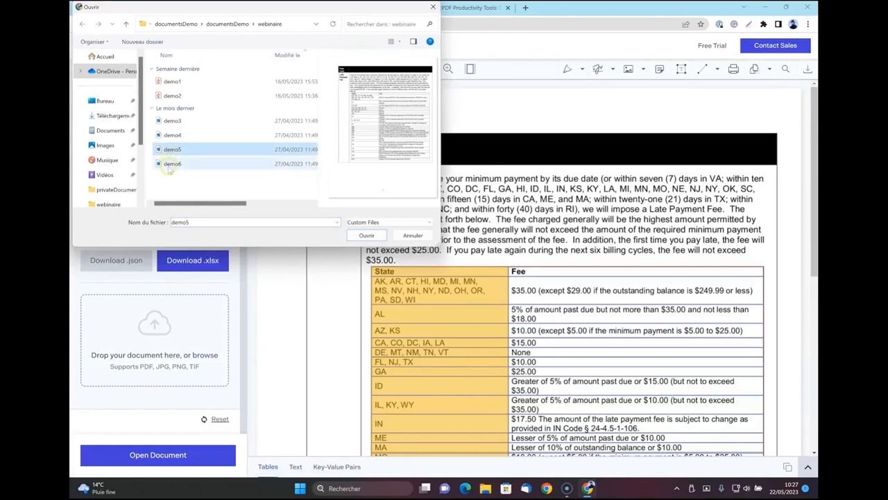
{"action": "left_click", "coordinate": [172, 164]}
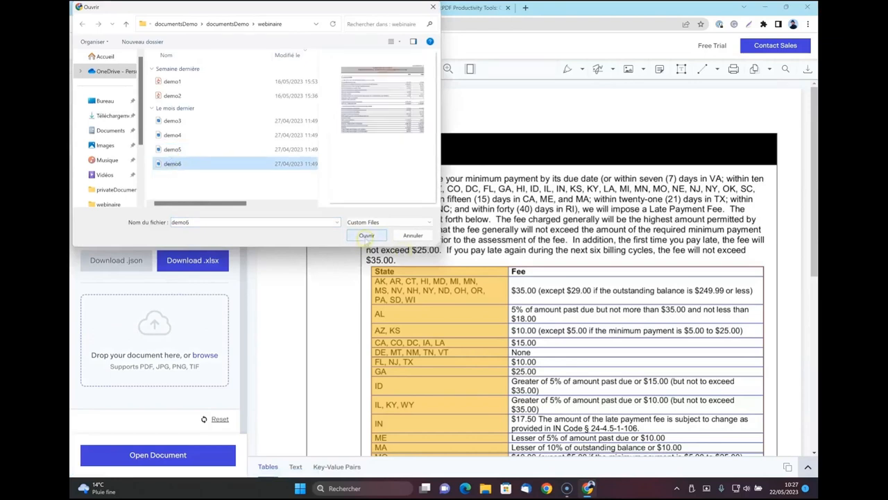
{"action": "left_click", "coordinate": [366, 235]}
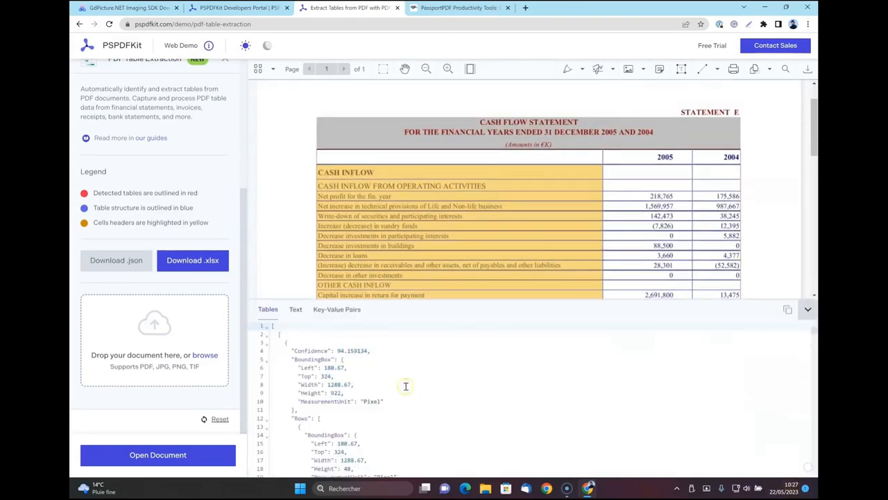
Step: Scroll through demo6's extracted Text view, then return to the Tables results
{"action": "left_click", "coordinate": [295, 308]}
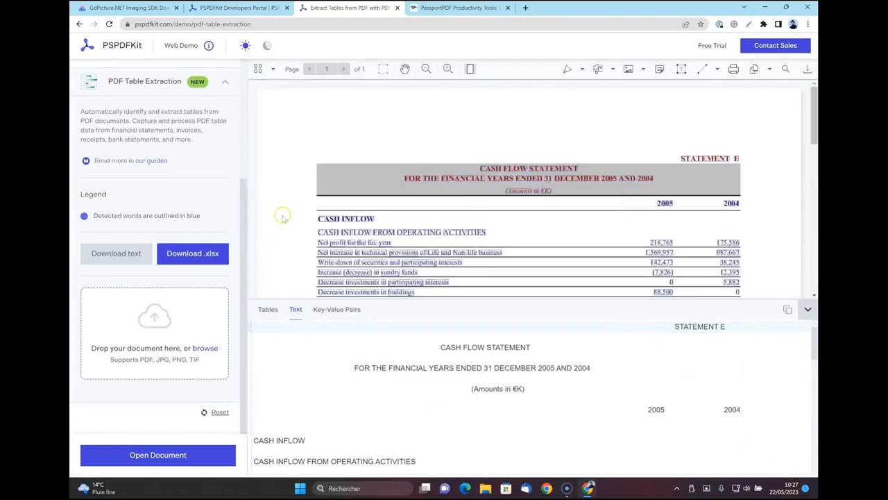
{"action": "scroll", "scroll_direction": "down", "scroll_amount": 3}
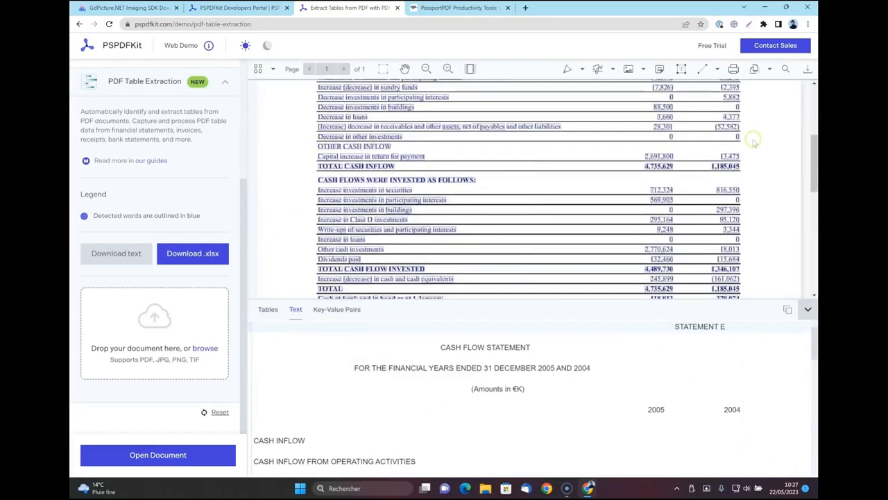
{"action": "scroll", "scroll_direction": "down", "scroll_amount": 3}
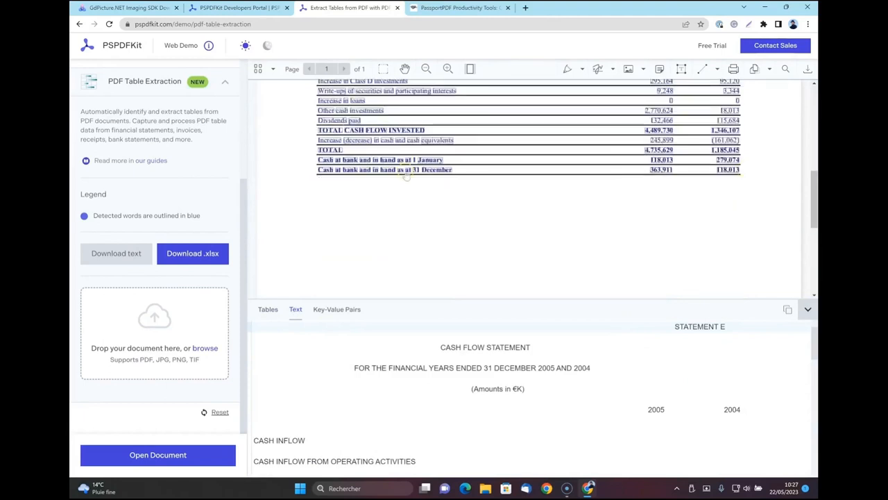
{"action": "scroll", "scroll_direction": "up", "scroll_amount": 3}
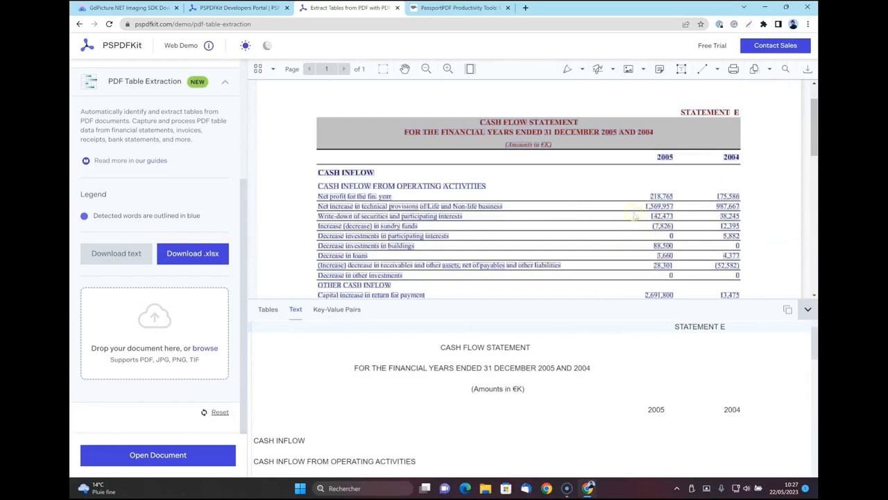
{"action": "left_click", "coordinate": [268, 309]}
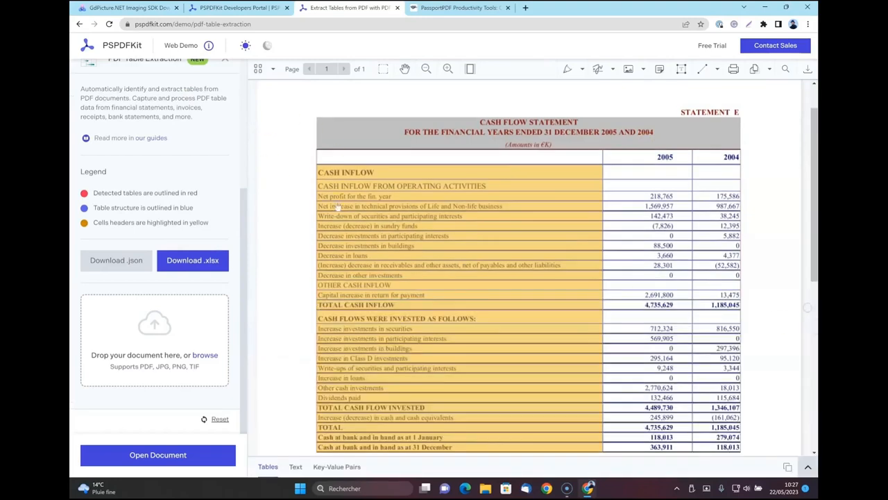
Step: Download the cash flow table as .xlsx and open the workbook from Chrome's download bar
{"action": "scroll", "scroll_direction": "down", "scroll_amount": 3}
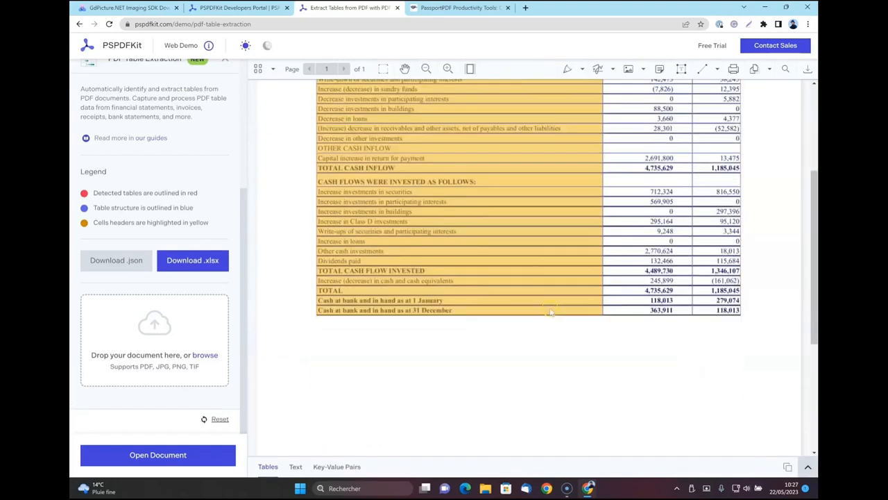
{"action": "scroll", "scroll_direction": "up", "scroll_amount": 3}
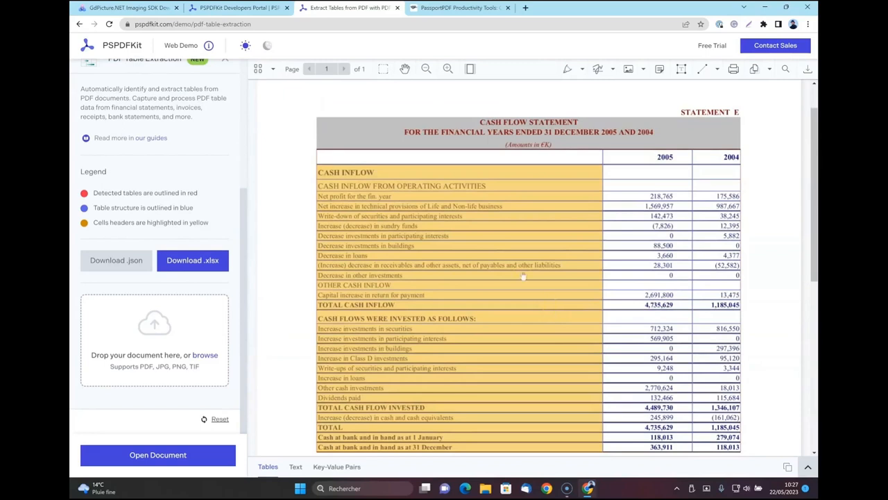
{"action": "left_click", "coordinate": [192, 259]}
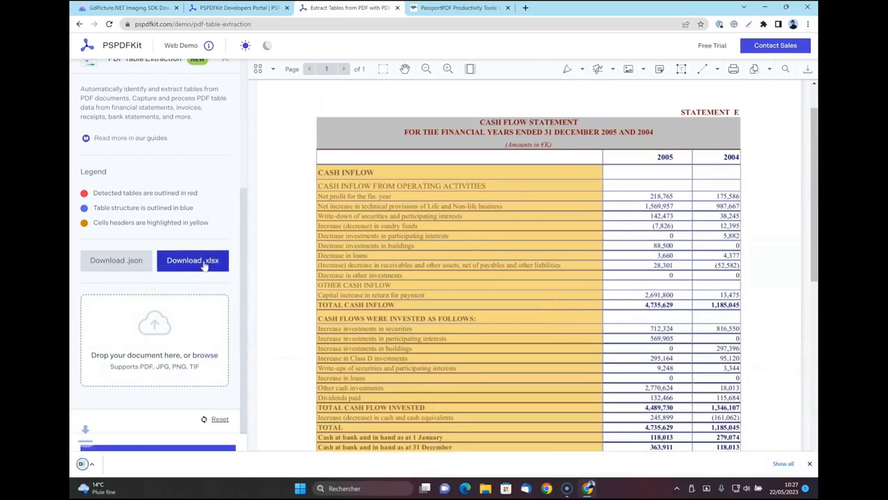
{"action": "left_click", "coordinate": [193, 259]}
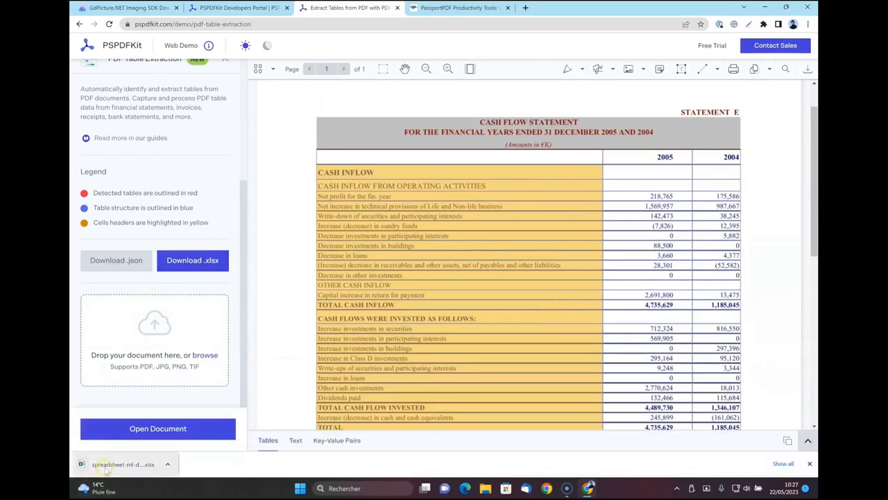
{"action": "left_click", "coordinate": [124, 464]}
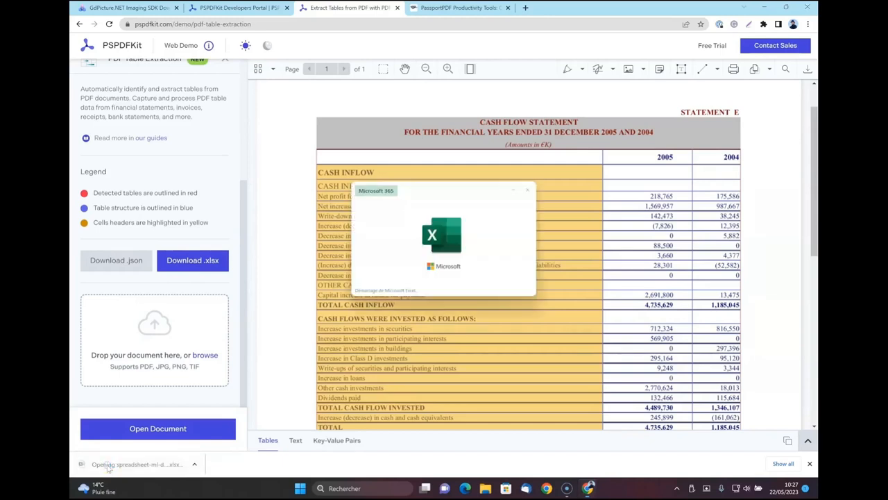